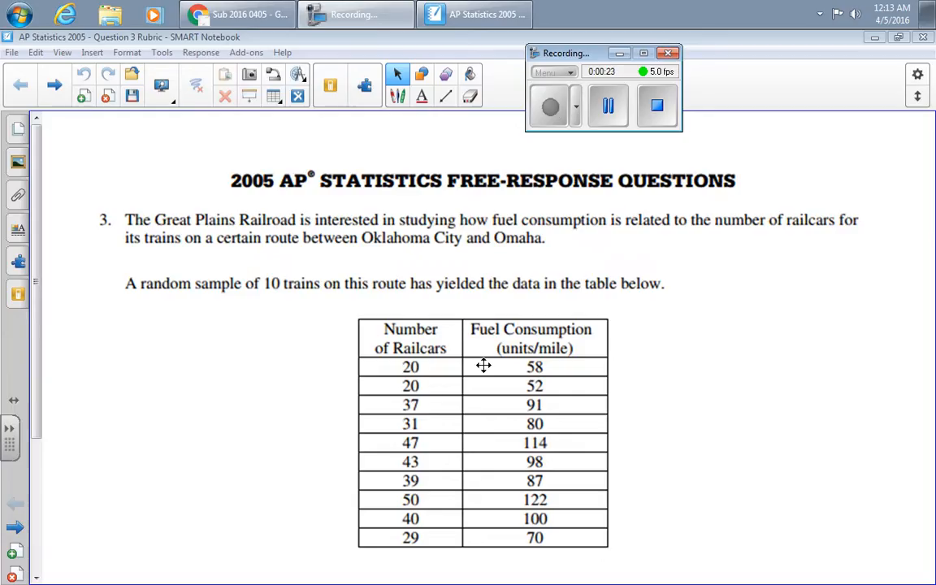
{"action": "mouse_move", "coordinate": [447, 431]}
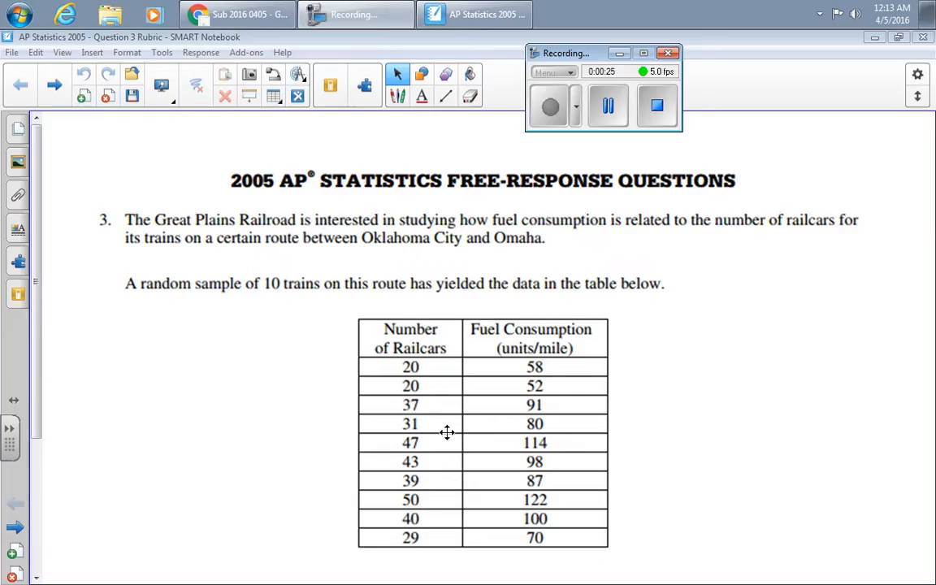
- Scroll past the scatterplot to the regression output and questions (a)–(d)
{"action": "scroll", "scroll_direction": "down", "scroll_amount": 3}
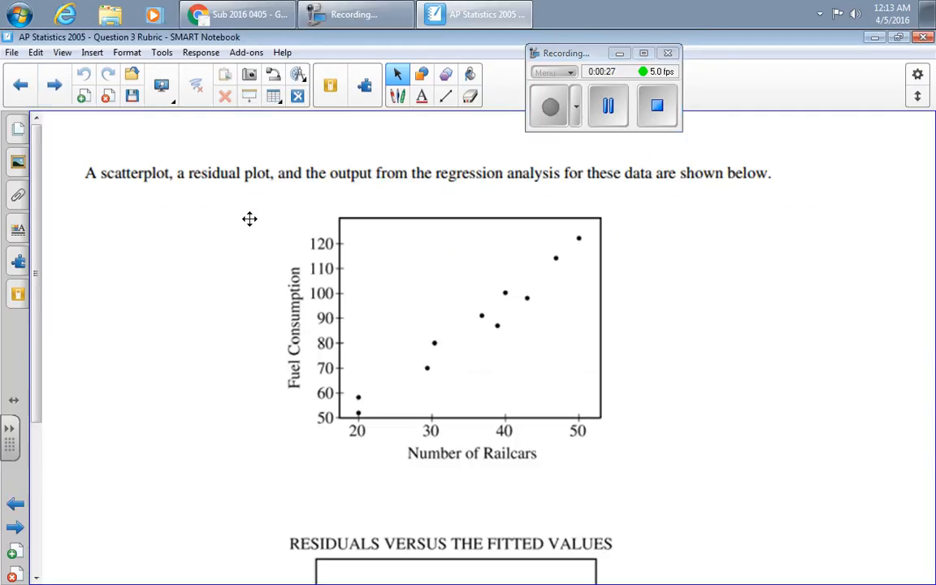
{"action": "mouse_move", "coordinate": [328, 410]}
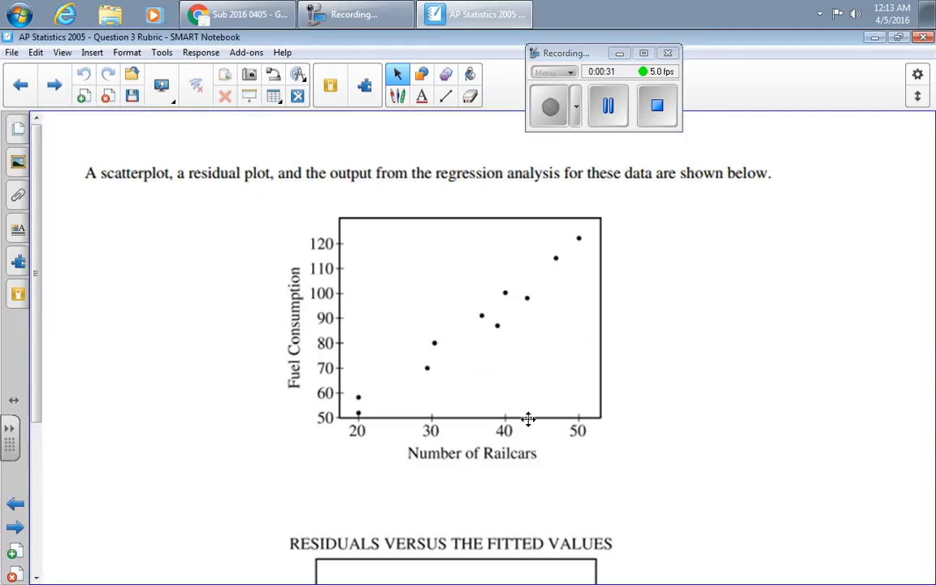
{"action": "scroll", "scroll_direction": "down", "scroll_amount": 3}
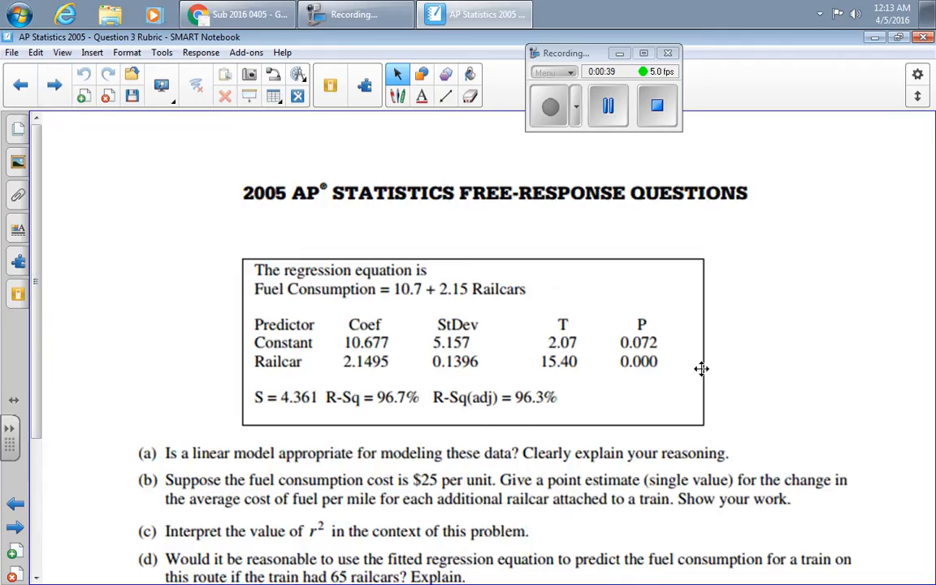
{"action": "mouse_move", "coordinate": [157, 388]}
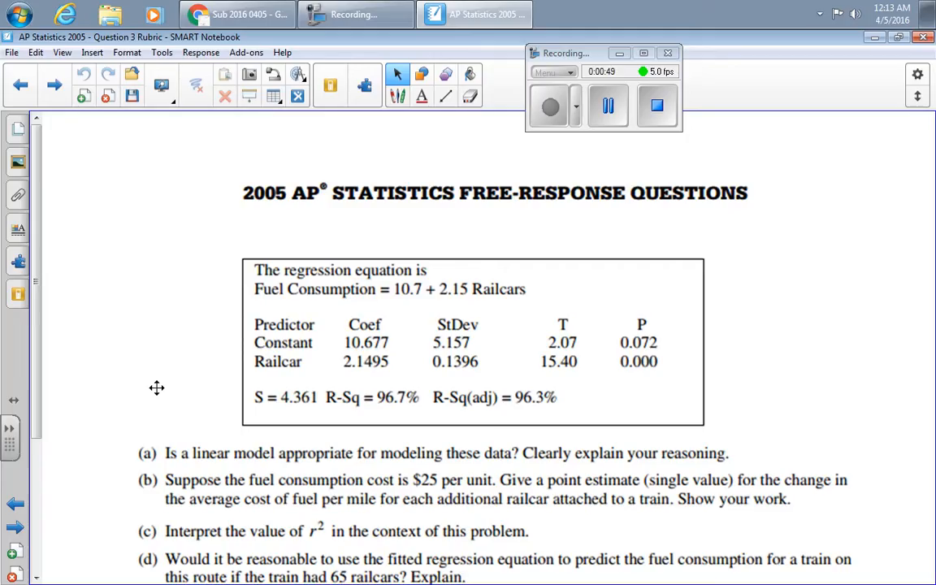
{"action": "mouse_move", "coordinate": [172, 486]}
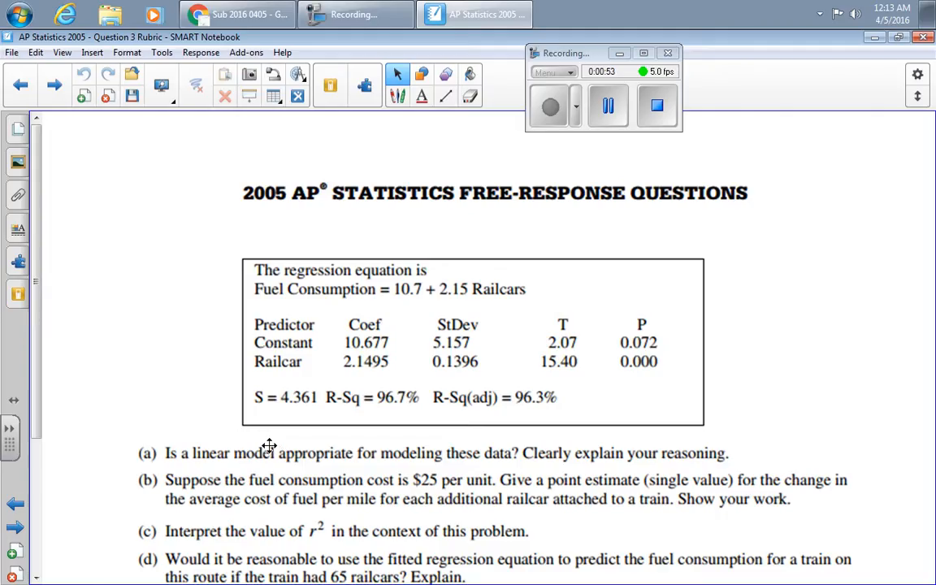
{"action": "mouse_move", "coordinate": [554, 456]}
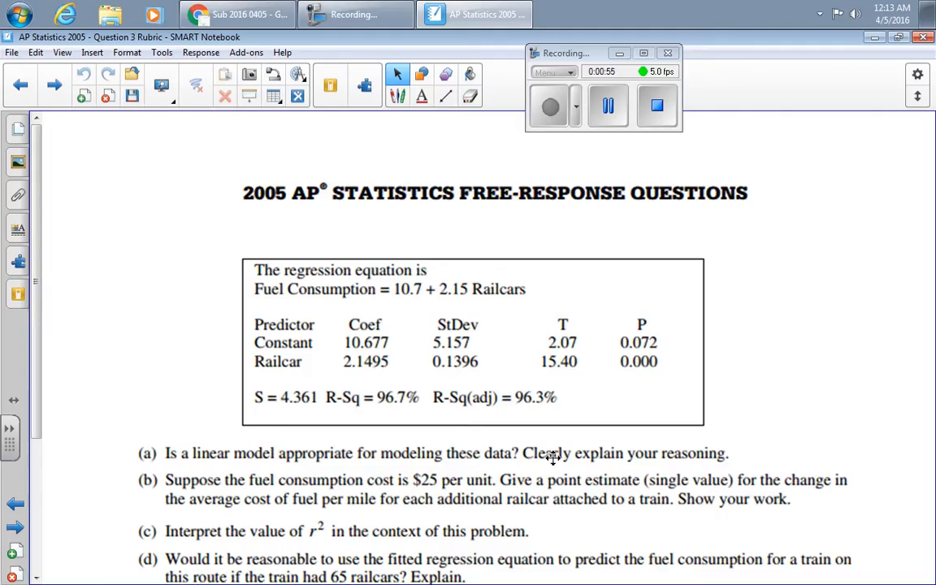
{"action": "mouse_move", "coordinate": [278, 426]}
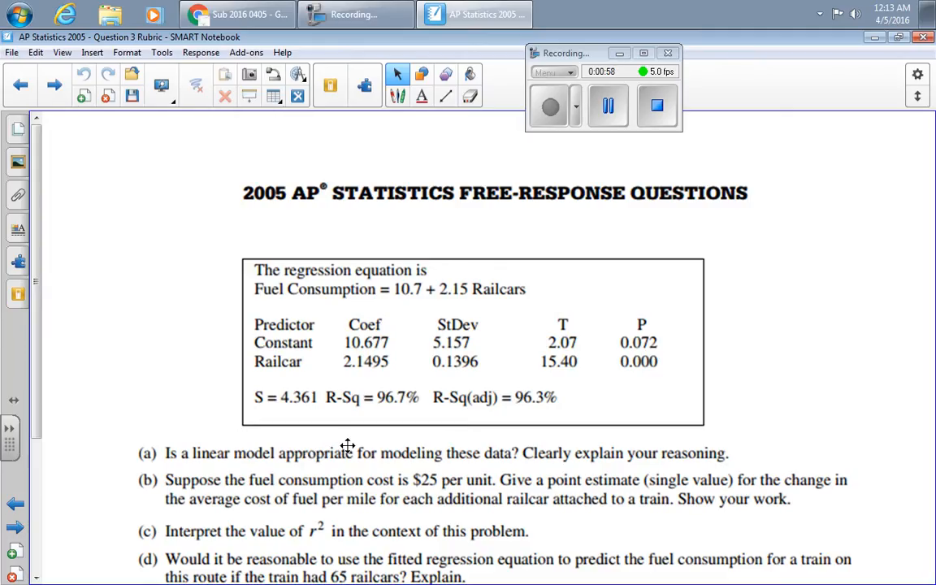
- Return to the scatterplot page and scroll down to the residuals-versus-fitted-values plot
{"action": "left_click", "coordinate": [20, 84]}
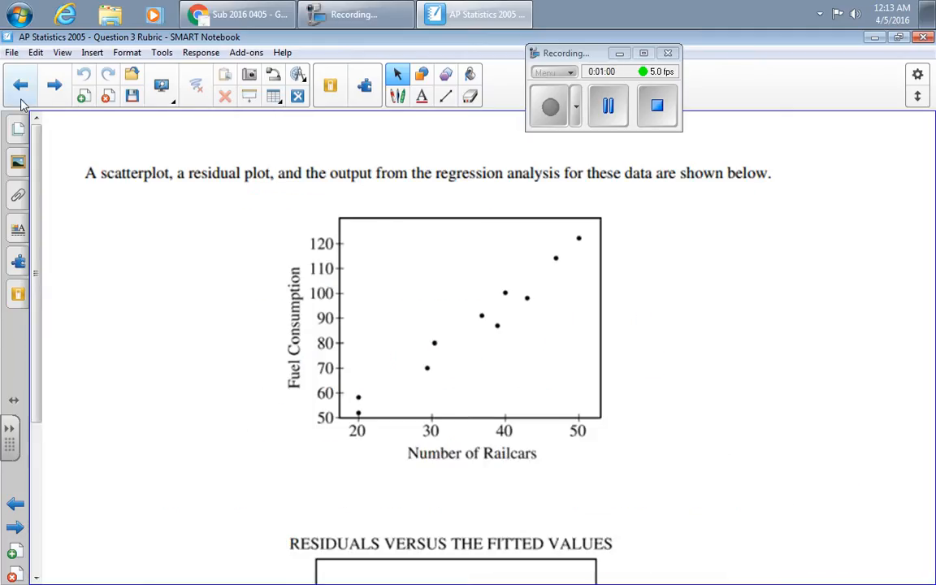
{"action": "scroll", "scroll_direction": "down", "scroll_amount": 3}
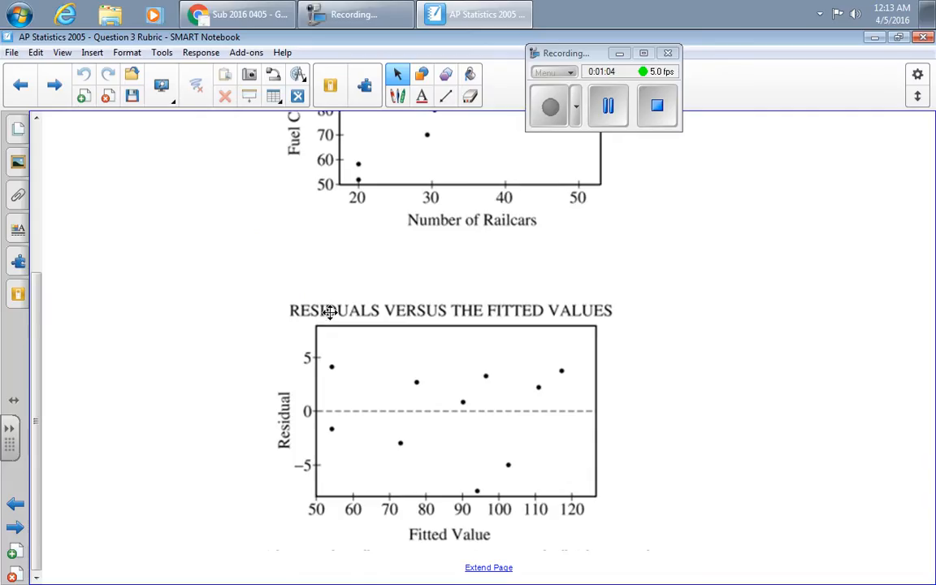
{"action": "mouse_move", "coordinate": [446, 314]}
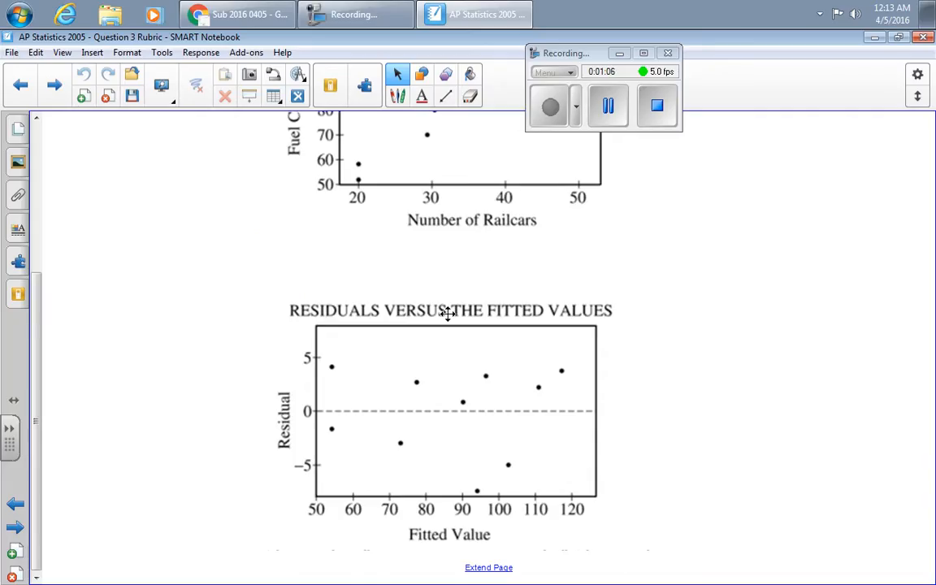
{"action": "mouse_move", "coordinate": [581, 317]}
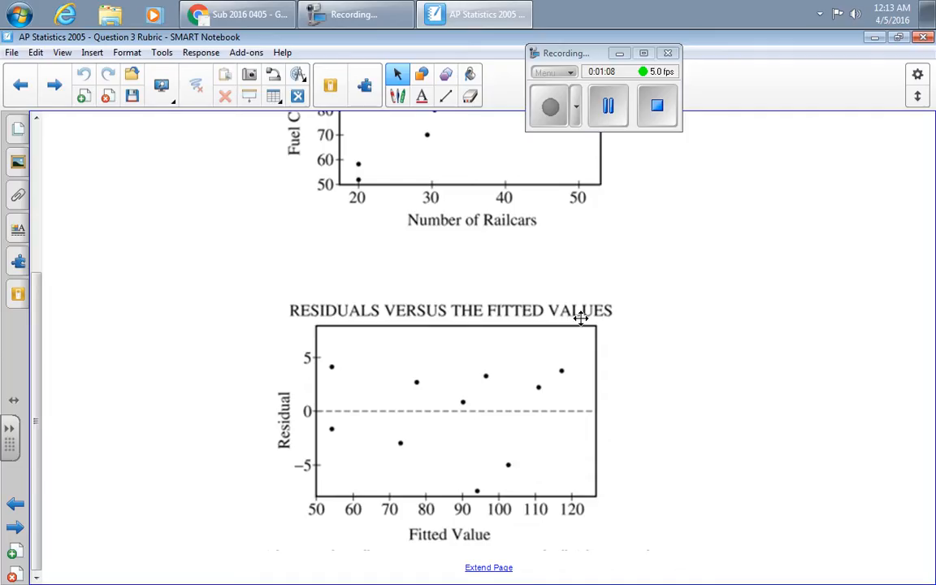
{"action": "mouse_move", "coordinate": [272, 507]}
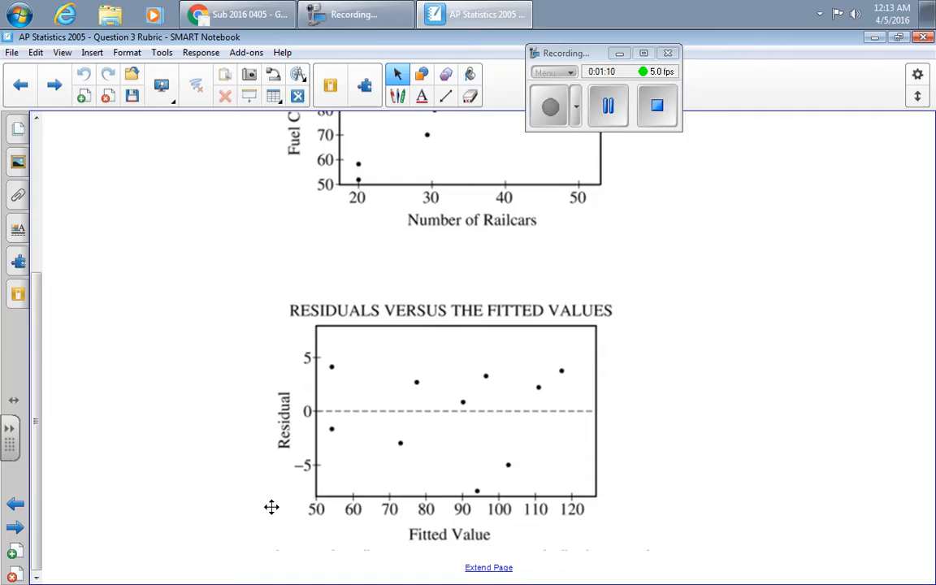
{"action": "mouse_move", "coordinate": [347, 373]}
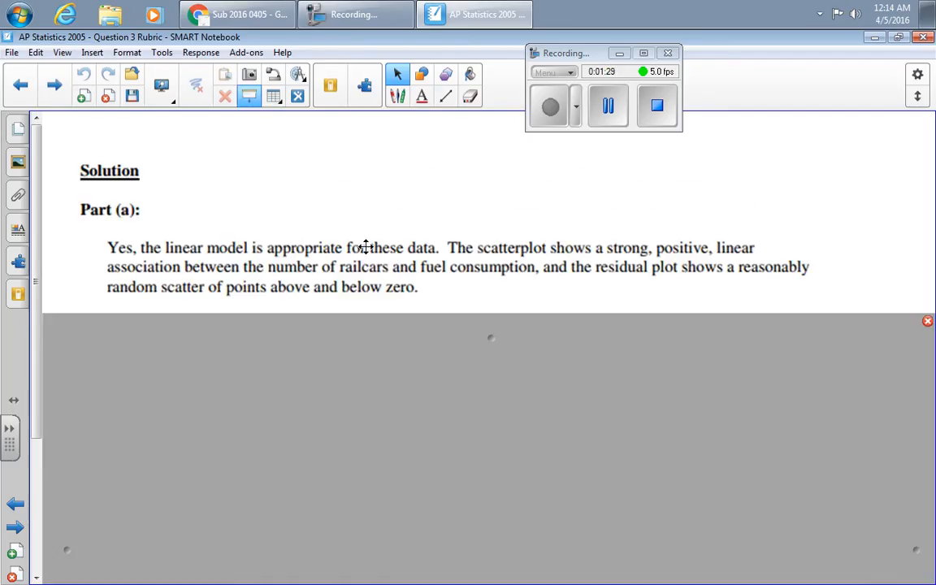
{"action": "mouse_move", "coordinate": [446, 96]}
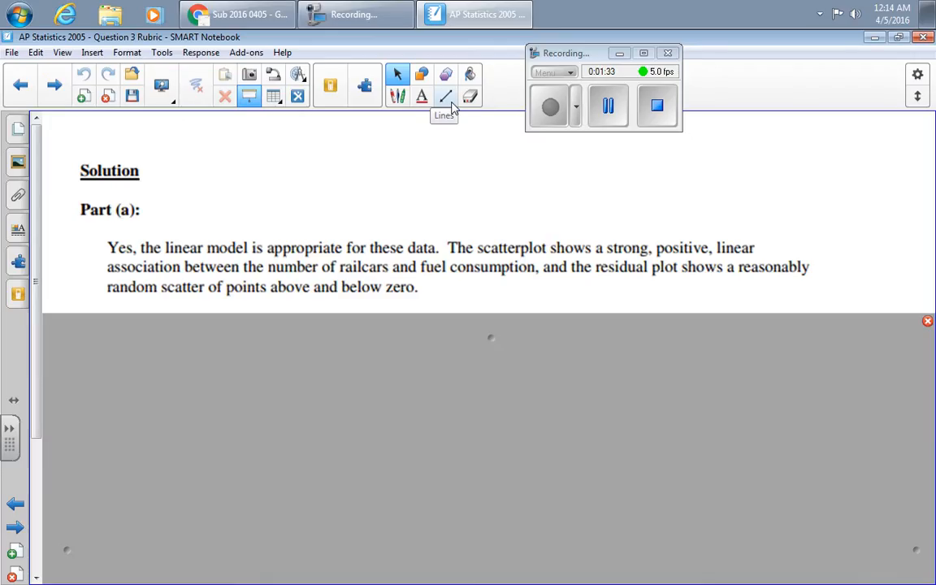
{"action": "mouse_move", "coordinate": [451, 106]}
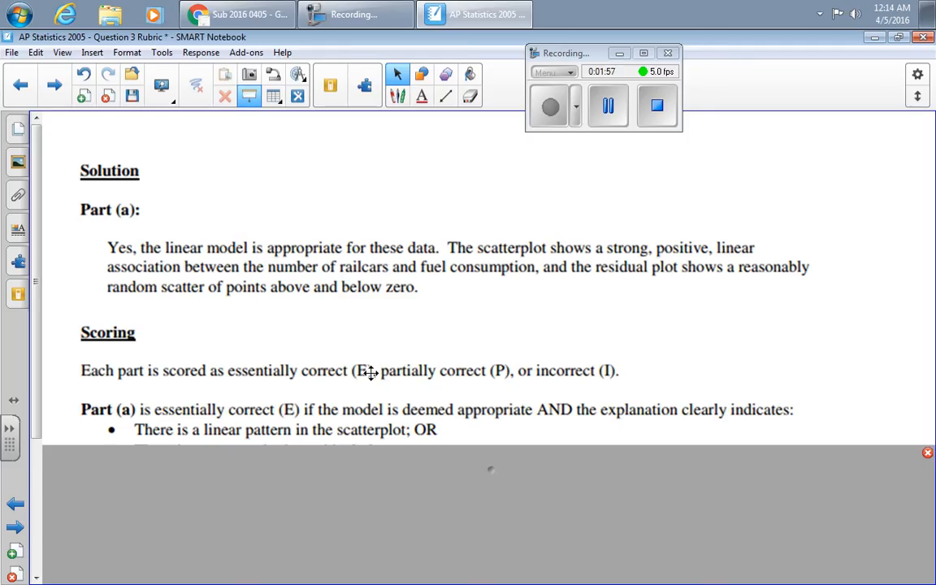
{"action": "mouse_move", "coordinate": [591, 379]}
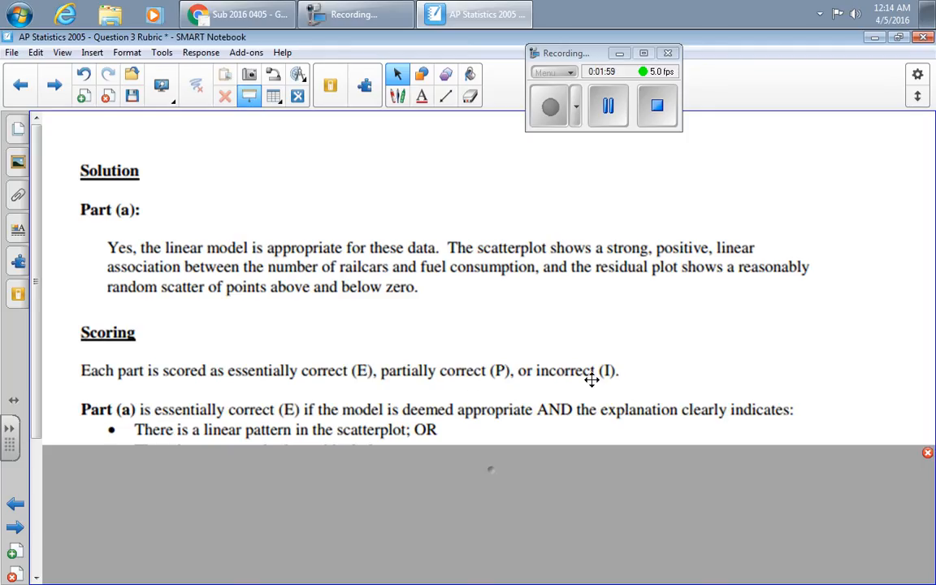
{"action": "mouse_move", "coordinate": [424, 318]}
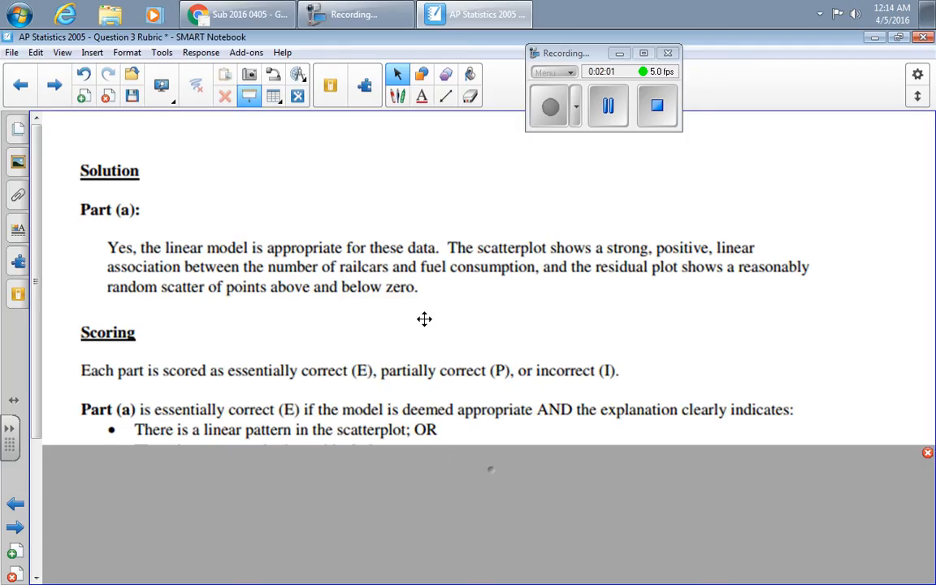
{"action": "mouse_move", "coordinate": [262, 419]}
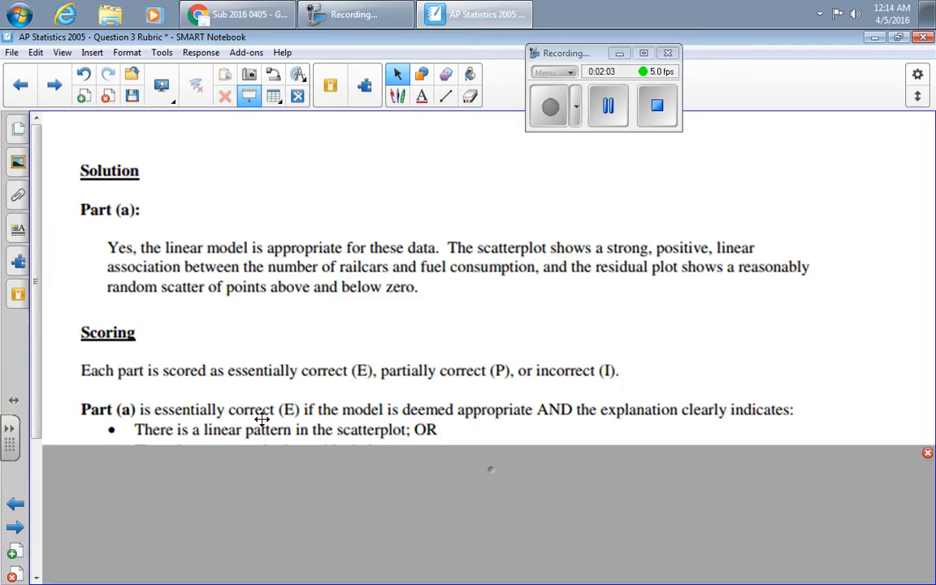
{"action": "mouse_move", "coordinate": [444, 428]}
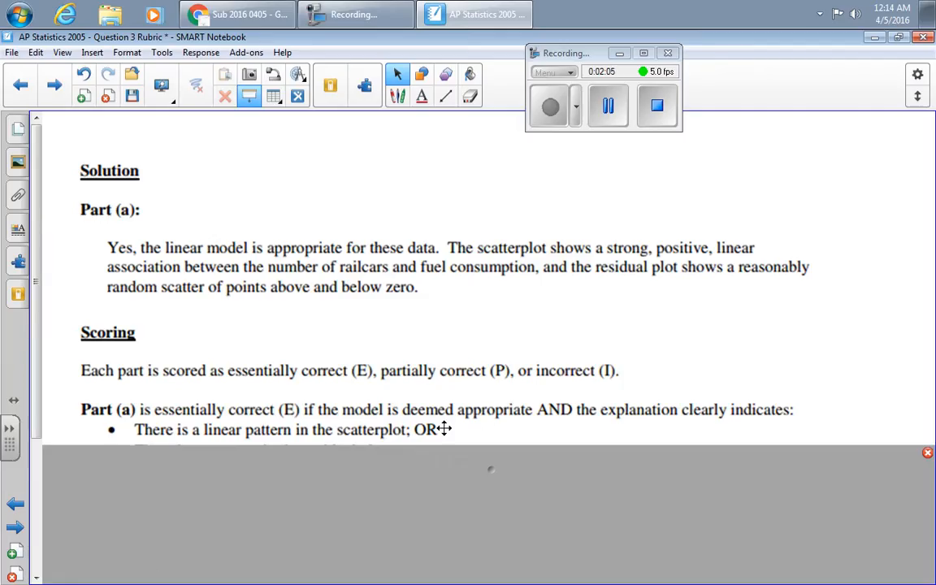
{"action": "mouse_move", "coordinate": [496, 414]}
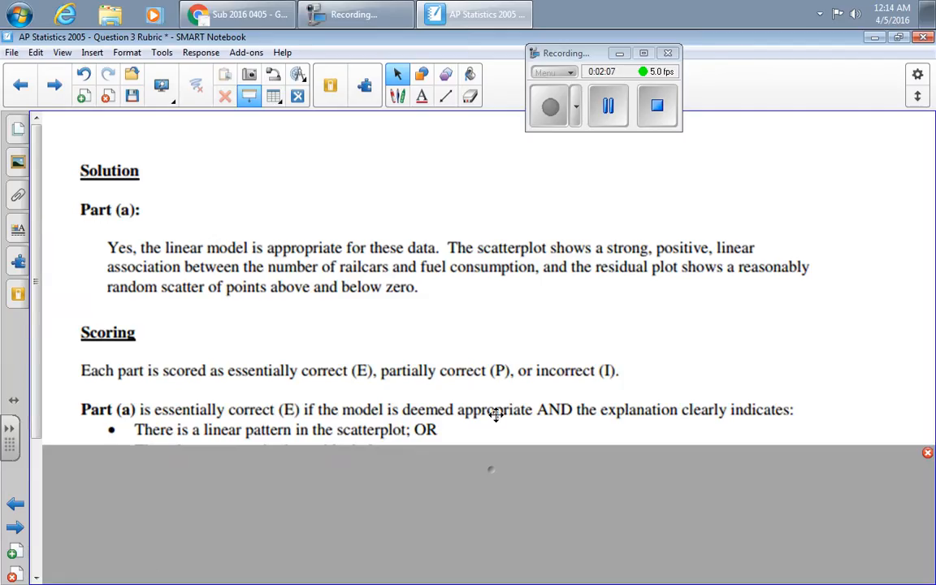
{"action": "mouse_move", "coordinate": [175, 451]}
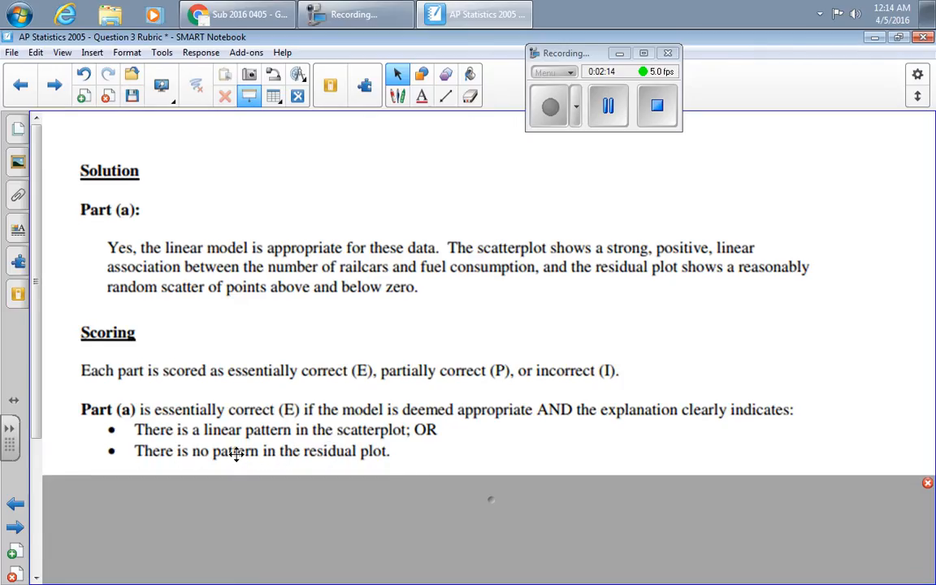
{"action": "mouse_move", "coordinate": [353, 451]}
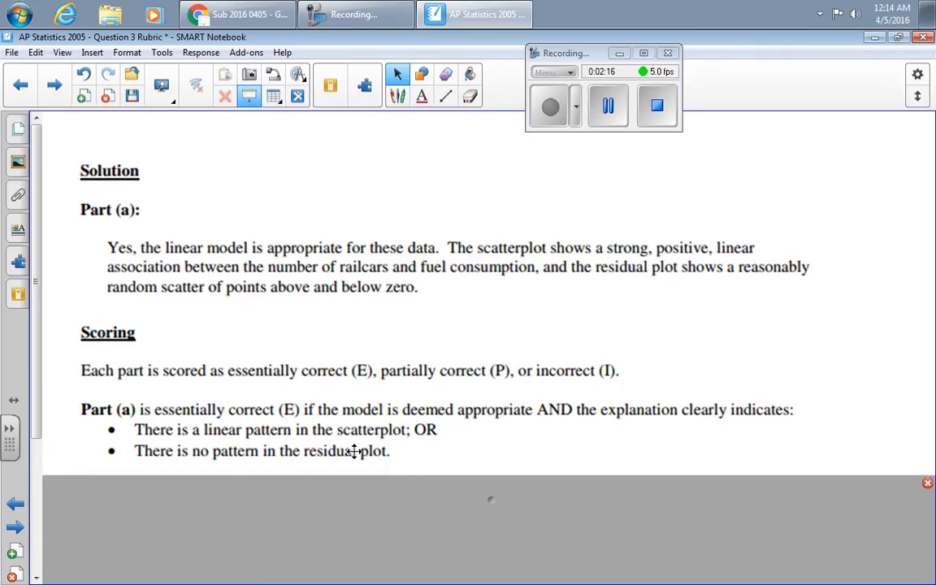
{"action": "mouse_move", "coordinate": [168, 448]}
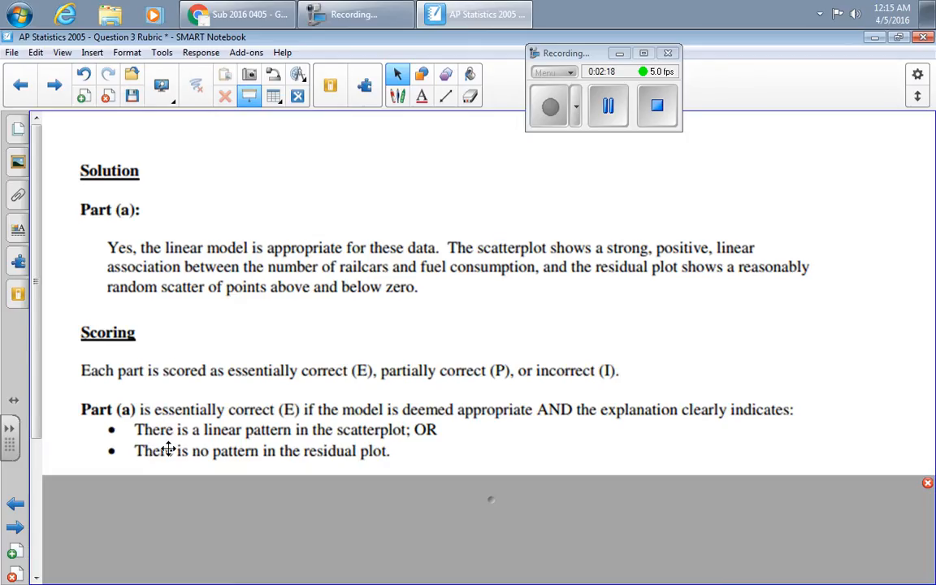
{"action": "mouse_move", "coordinate": [134, 421]}
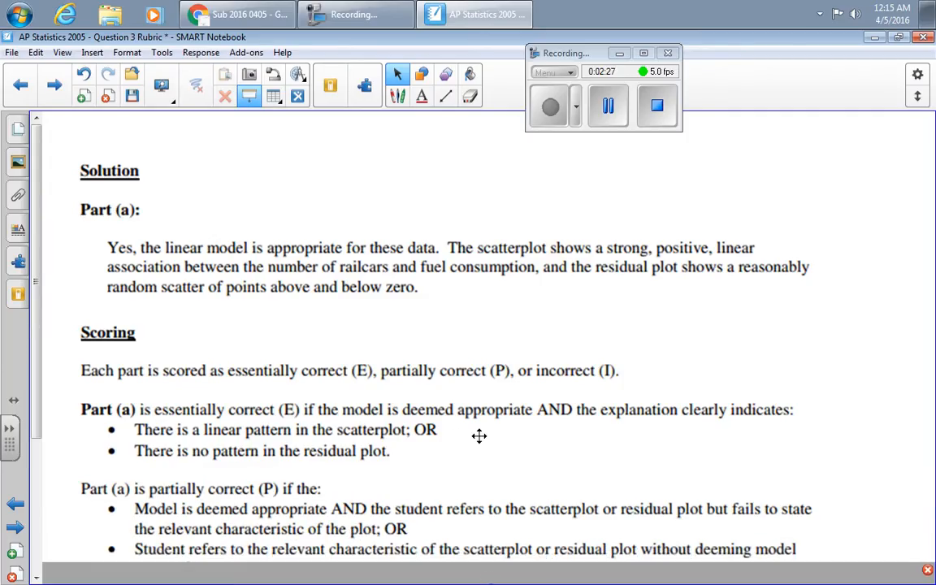
- Scroll down to expose the second Part (a) partially correct condition about the plot characteristic
{"action": "scroll", "scroll_direction": "down", "scroll_amount": 3}
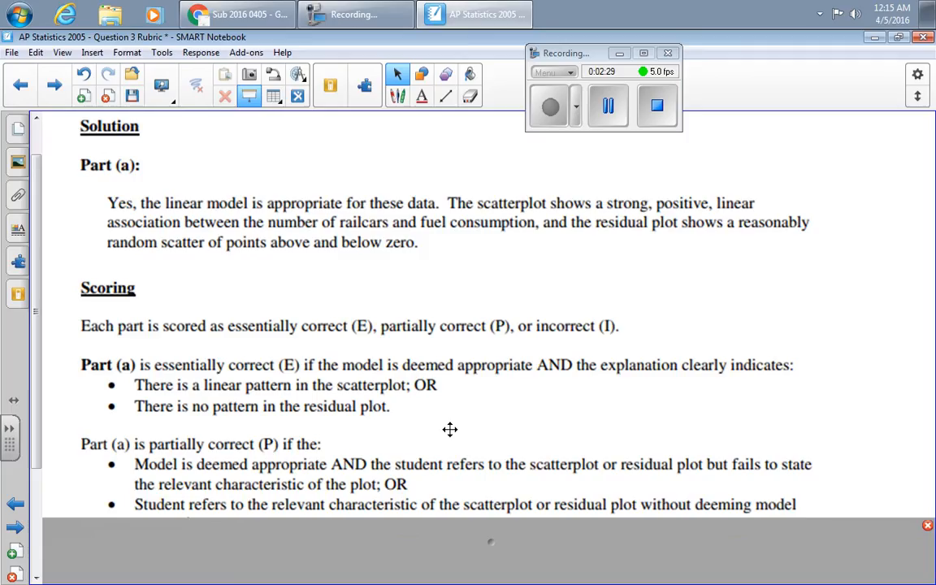
{"action": "mouse_move", "coordinate": [595, 454]}
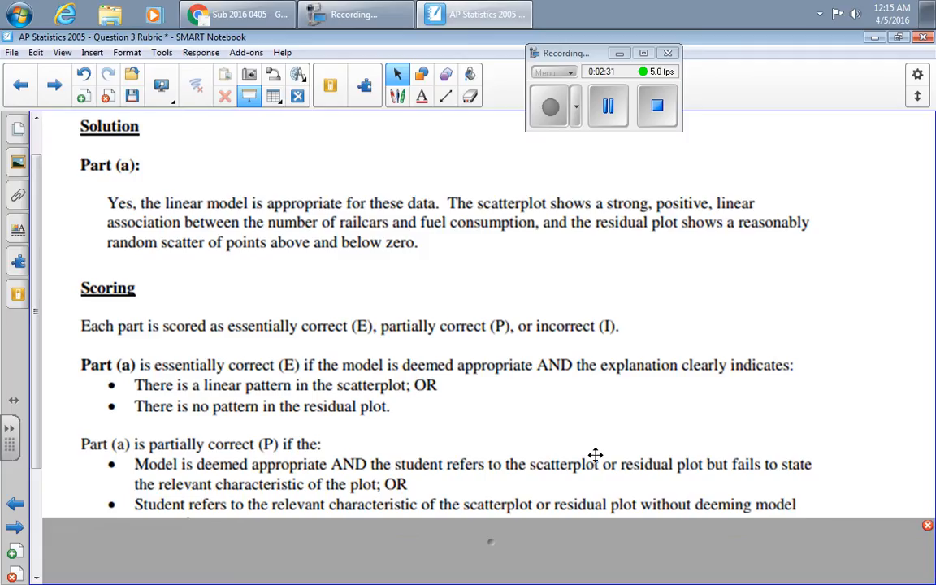
{"action": "mouse_move", "coordinate": [353, 384]}
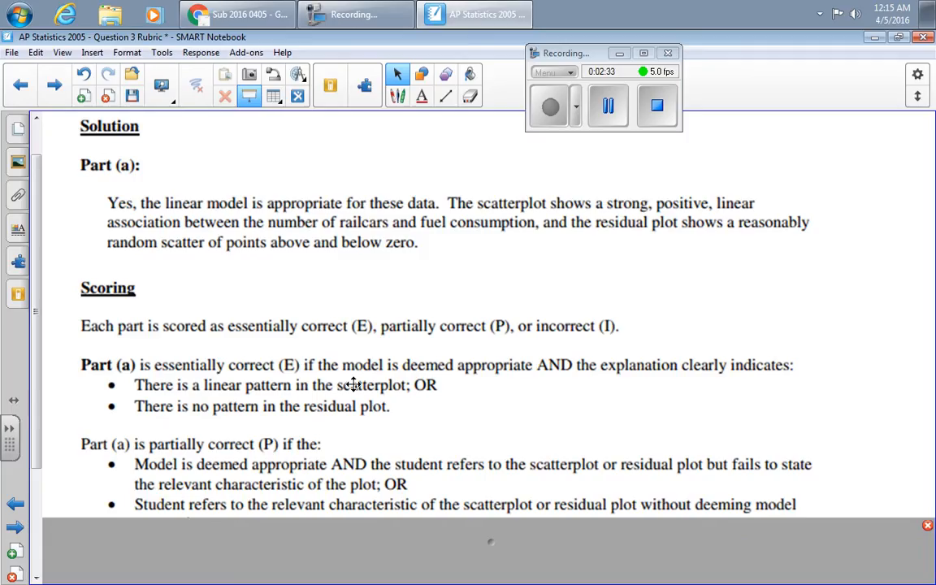
{"action": "mouse_move", "coordinate": [323, 413]}
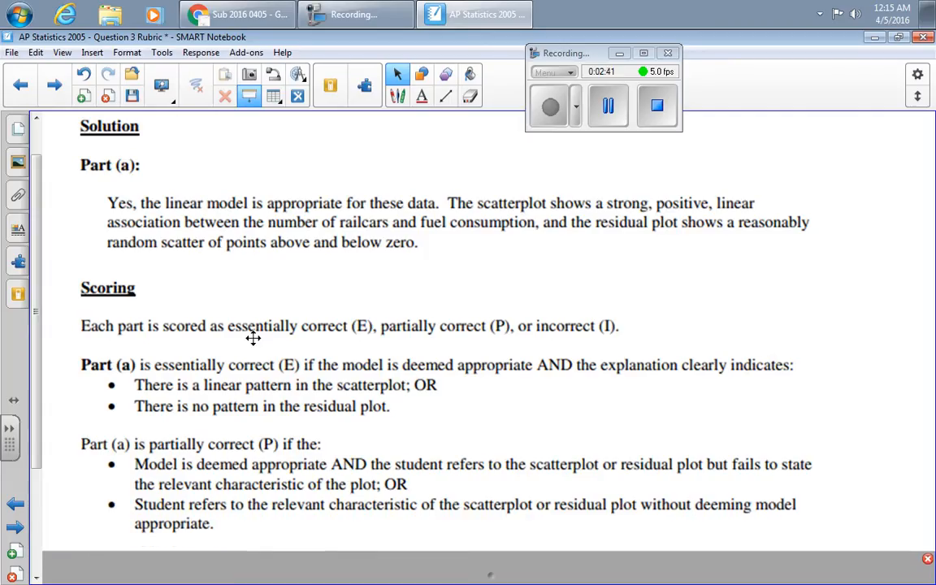
{"action": "mouse_move", "coordinate": [212, 195]}
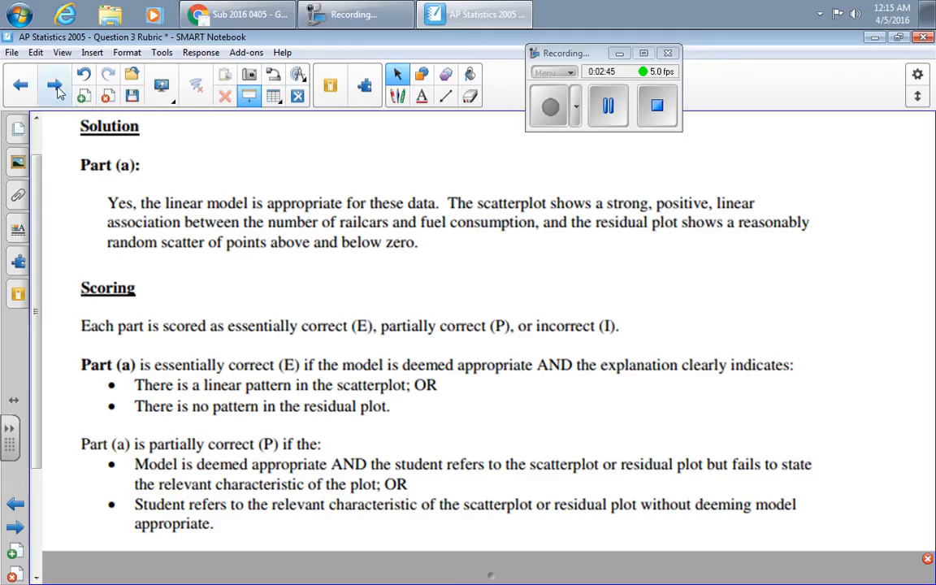
{"action": "mouse_move", "coordinate": [20, 85]}
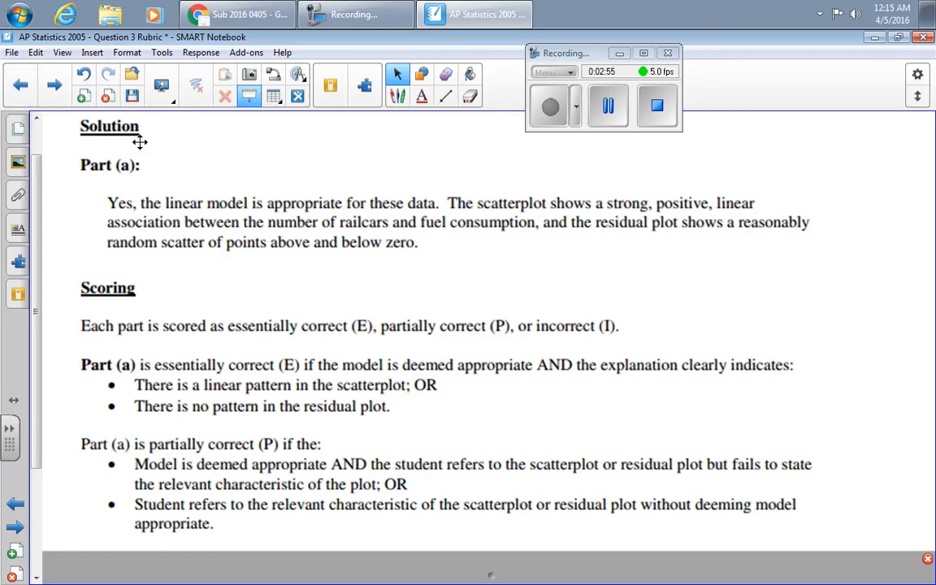
- Scroll down to the three 'Part (a) is incorrect (I)' conditions
{"action": "scroll", "scroll_direction": "down", "scroll_amount": 3}
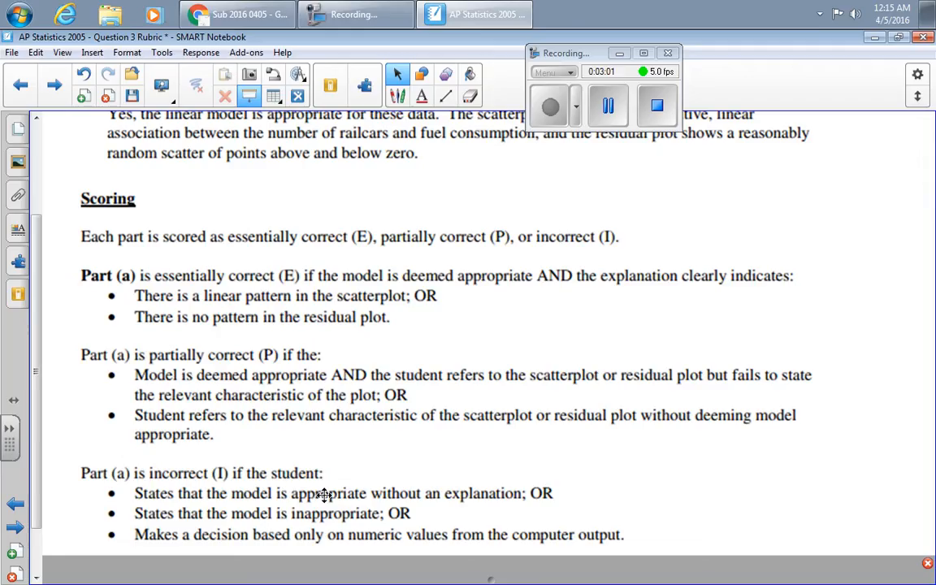
{"action": "mouse_move", "coordinate": [269, 513]}
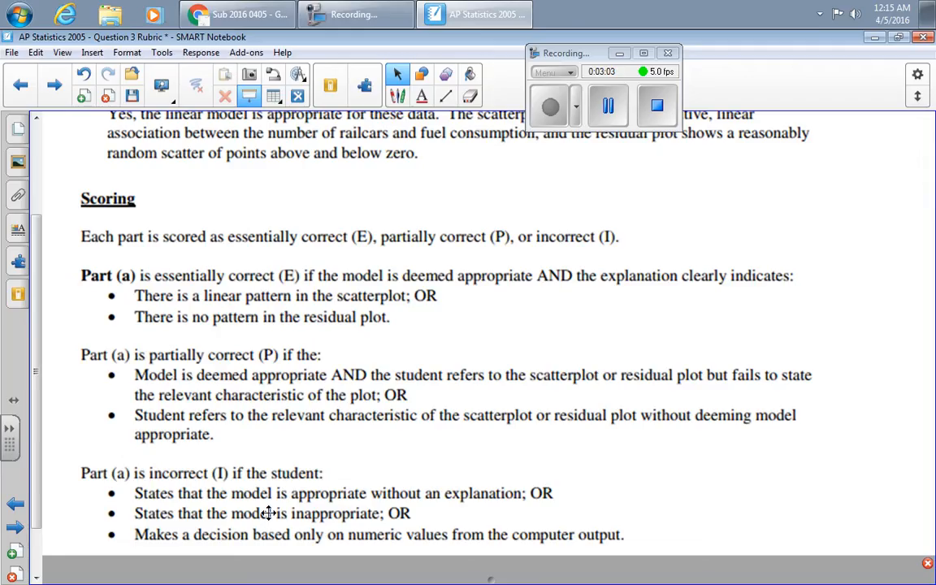
{"action": "mouse_move", "coordinate": [276, 485]}
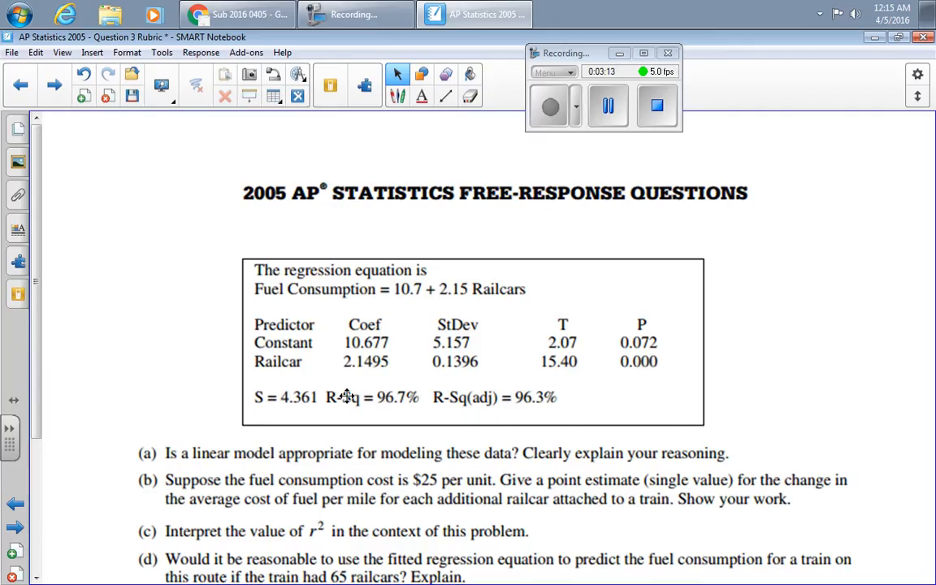
{"action": "mouse_move", "coordinate": [323, 386]}
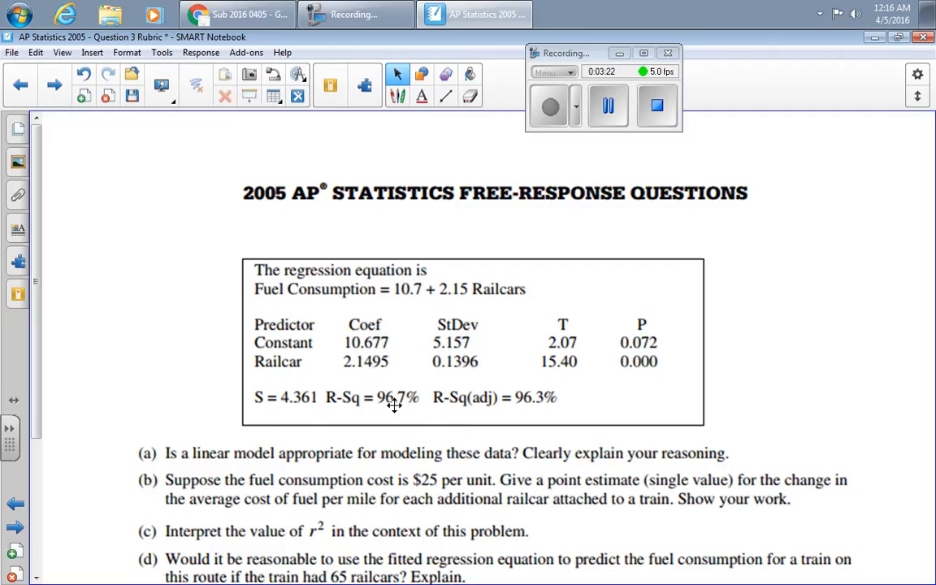
{"action": "mouse_move", "coordinate": [244, 485]}
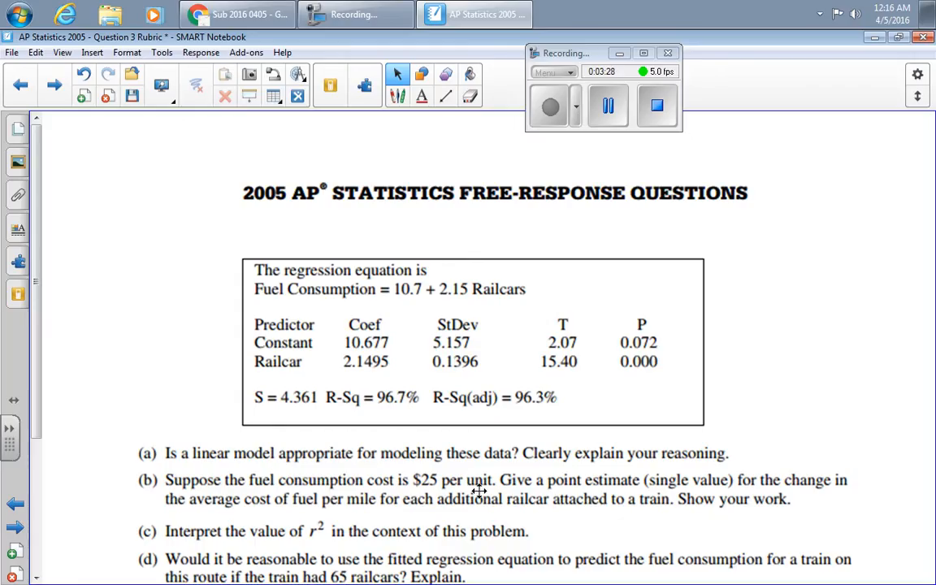
{"action": "mouse_move", "coordinate": [680, 489]}
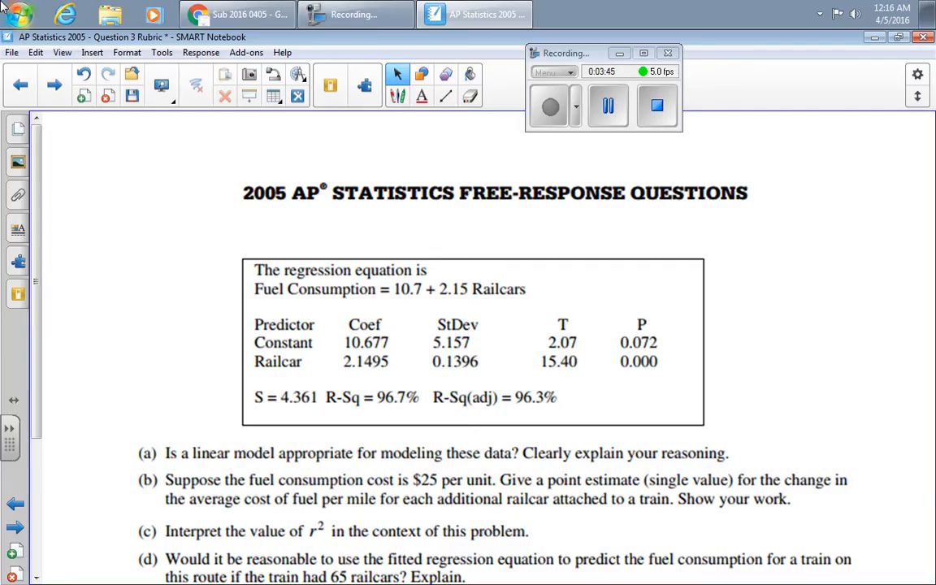
{"action": "mouse_move", "coordinate": [238, 476]}
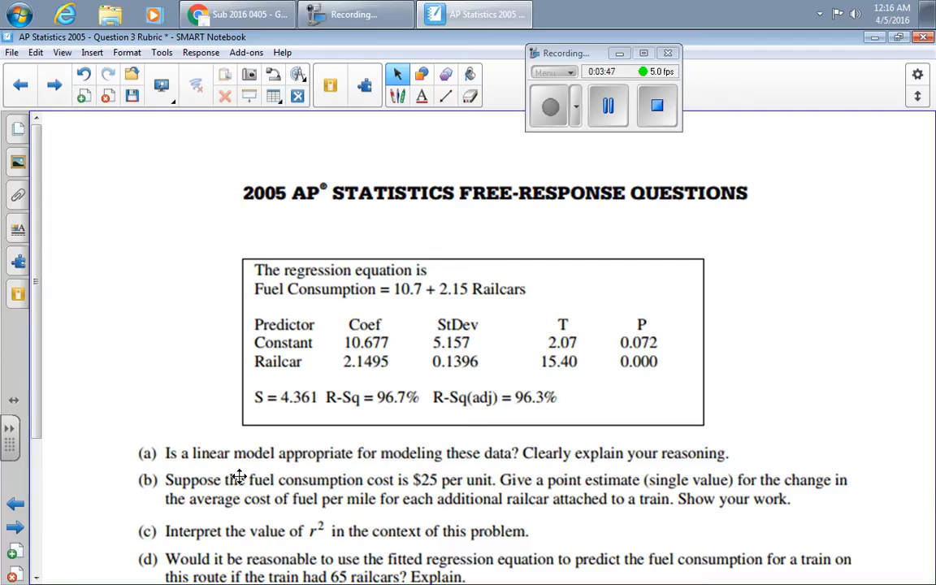
{"action": "mouse_move", "coordinate": [329, 507]}
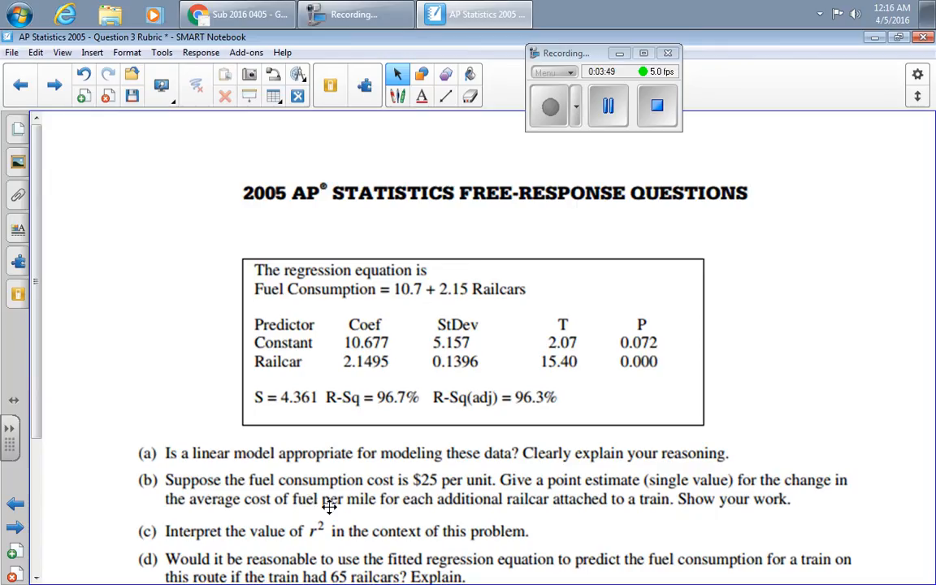
{"action": "mouse_move", "coordinate": [502, 504]}
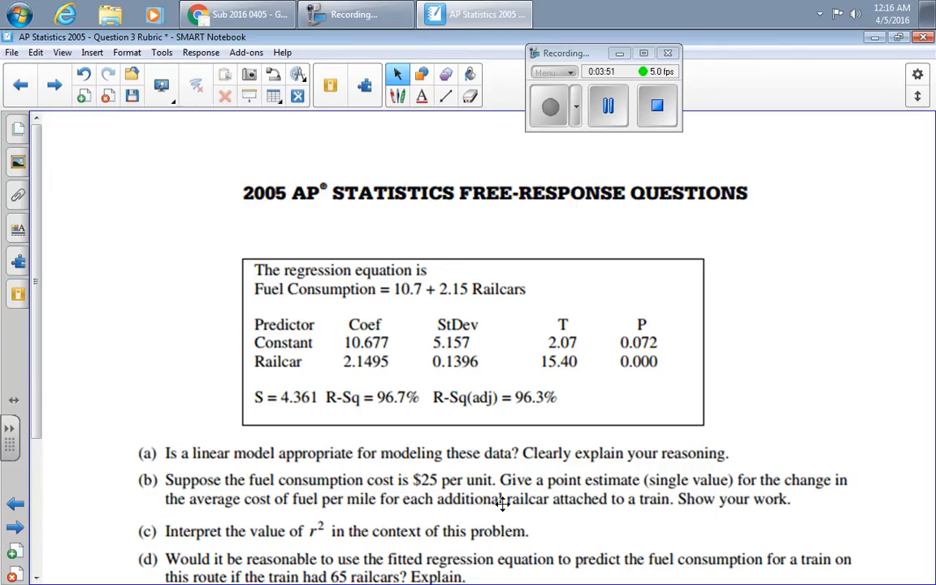
{"action": "mouse_move", "coordinate": [581, 514]}
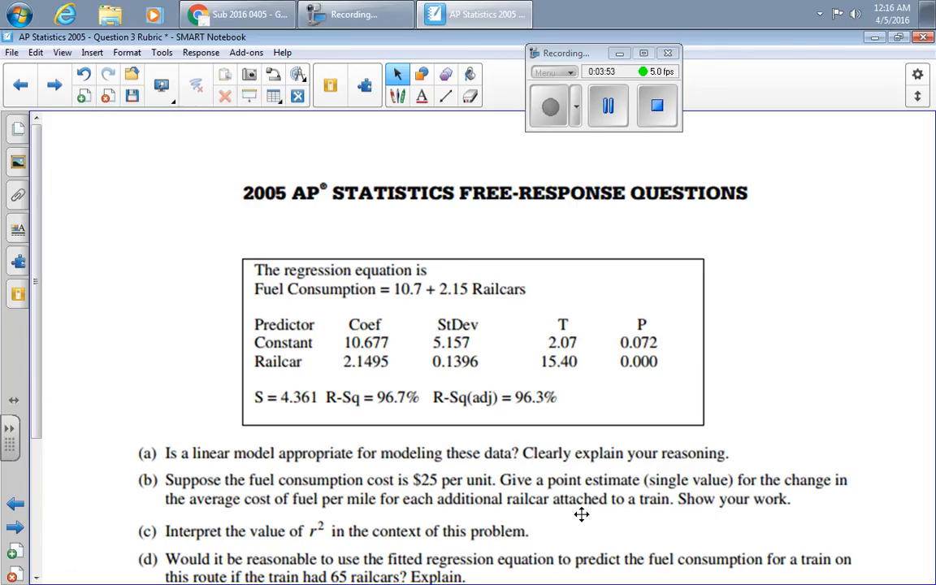
{"action": "mouse_move", "coordinate": [469, 295]}
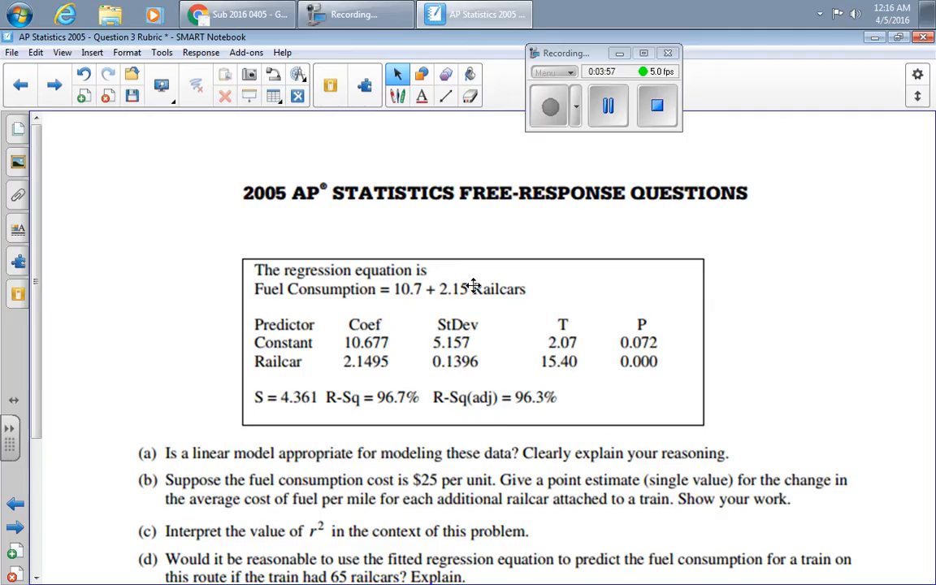
{"action": "mouse_move", "coordinate": [475, 294]}
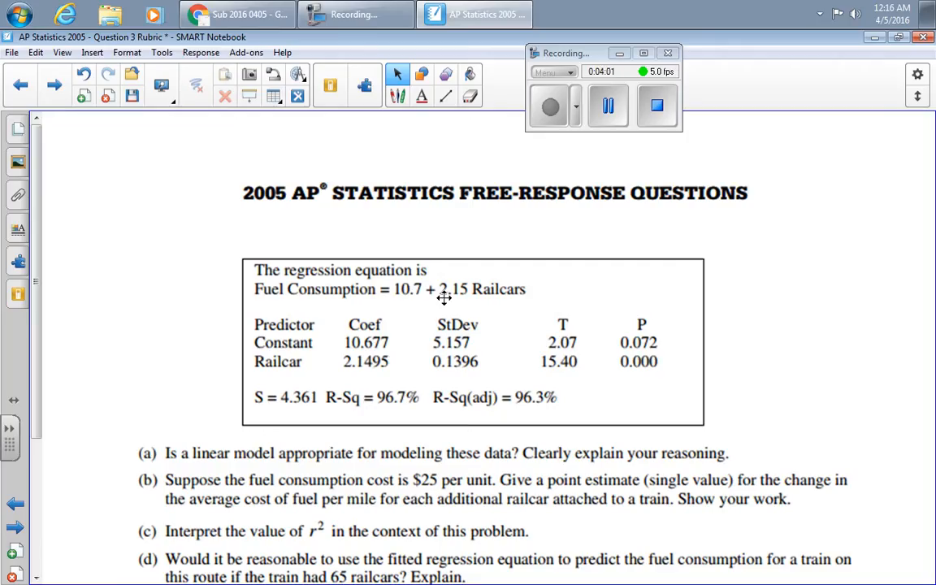
{"action": "mouse_move", "coordinate": [345, 288]}
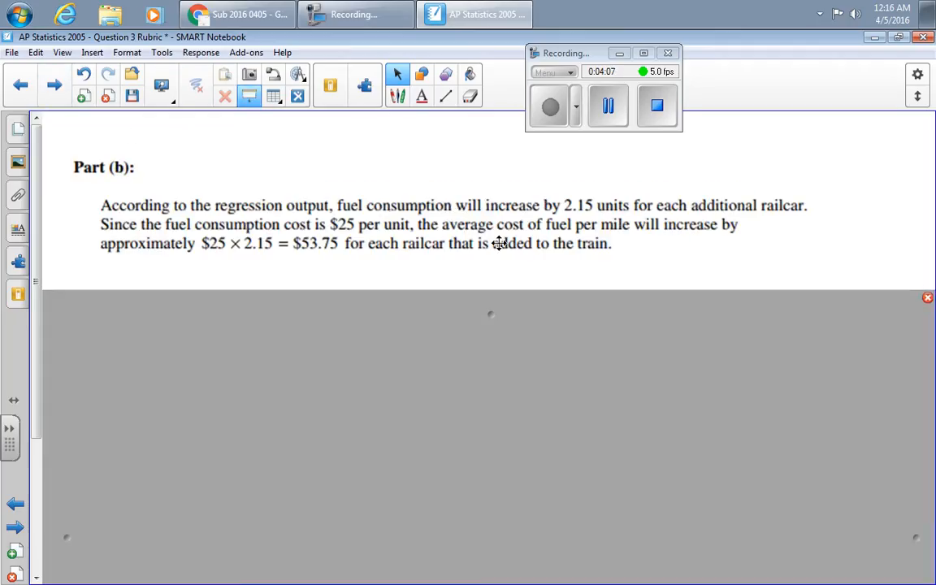
{"action": "mouse_move", "coordinate": [578, 214]}
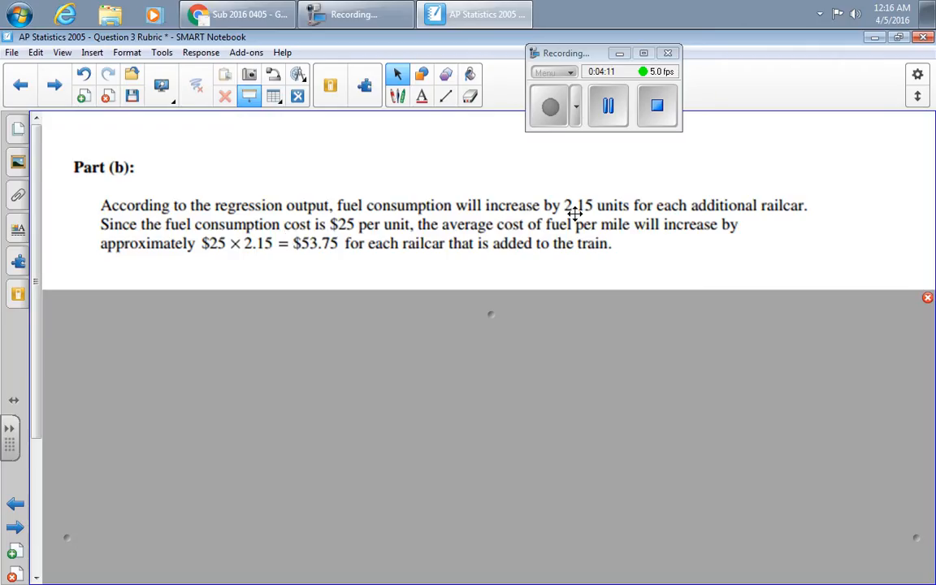
{"action": "mouse_move", "coordinate": [268, 256]}
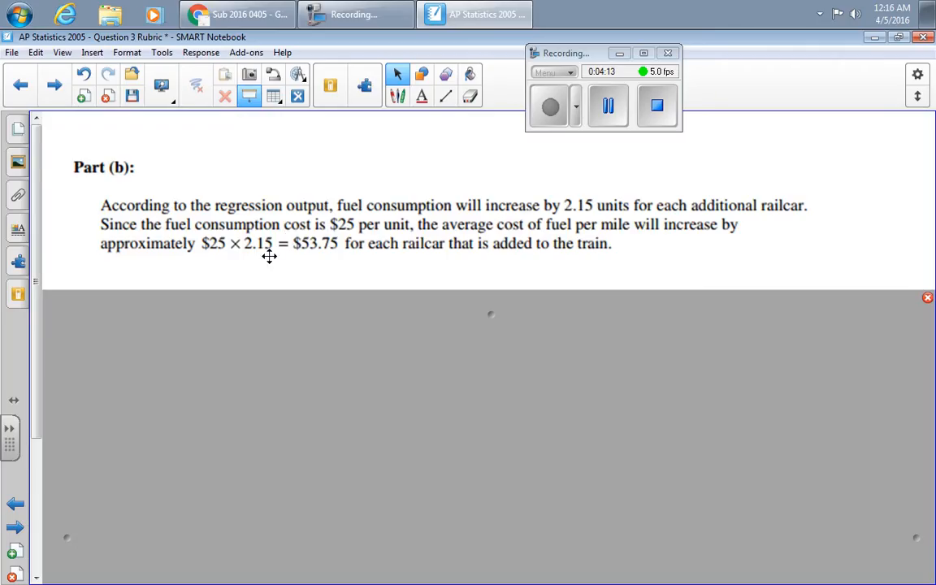
{"action": "mouse_move", "coordinate": [316, 253]}
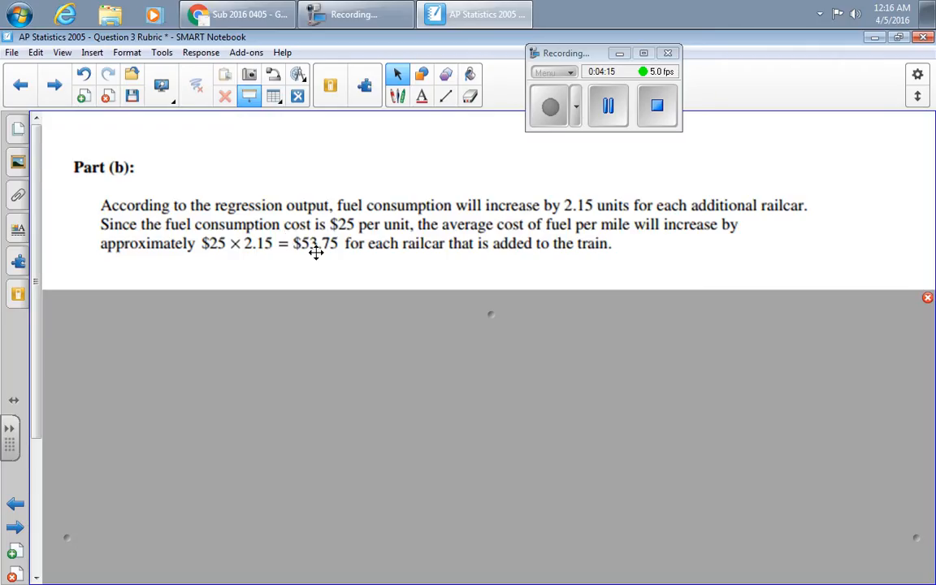
{"action": "mouse_move", "coordinate": [239, 201]}
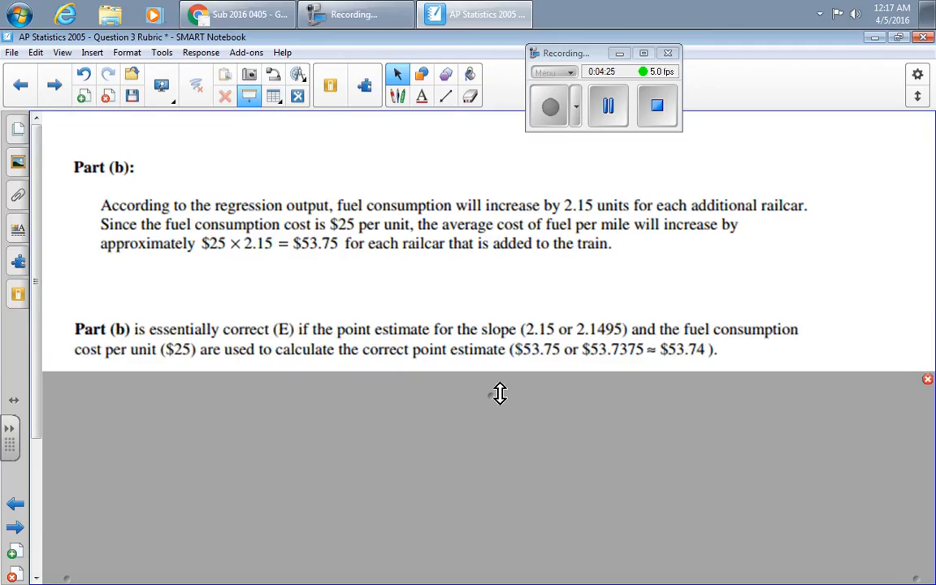
{"action": "mouse_move", "coordinate": [528, 333]}
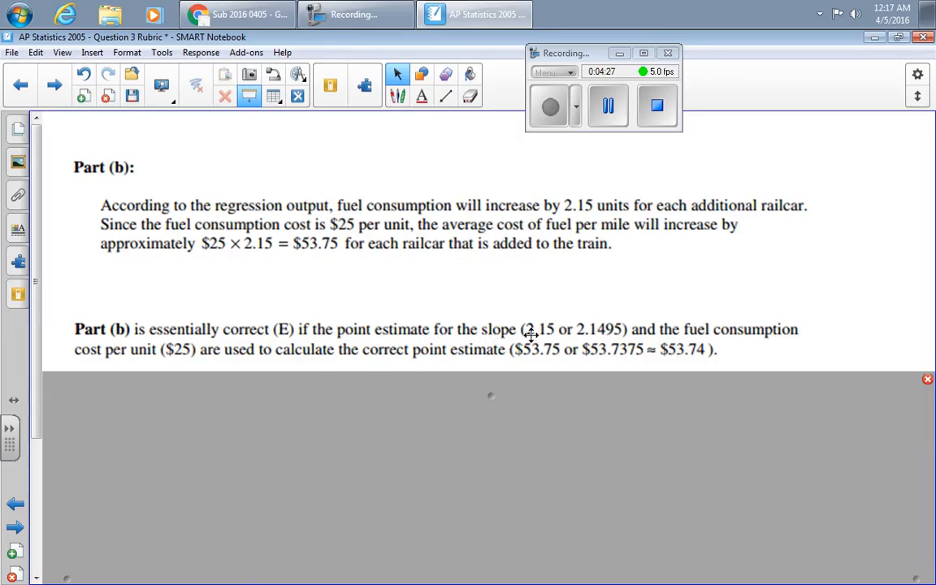
{"action": "mouse_move", "coordinate": [603, 337]}
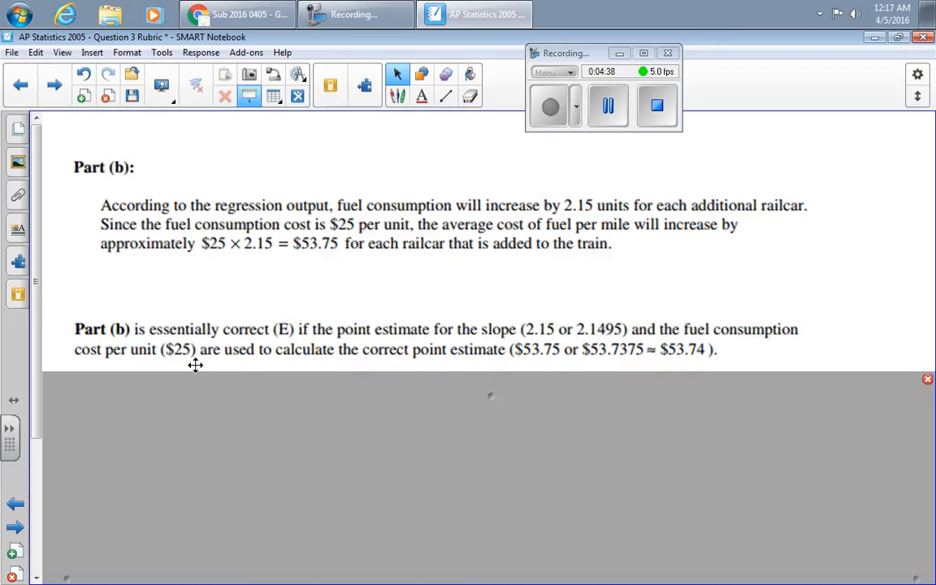
{"action": "mouse_move", "coordinate": [602, 357]}
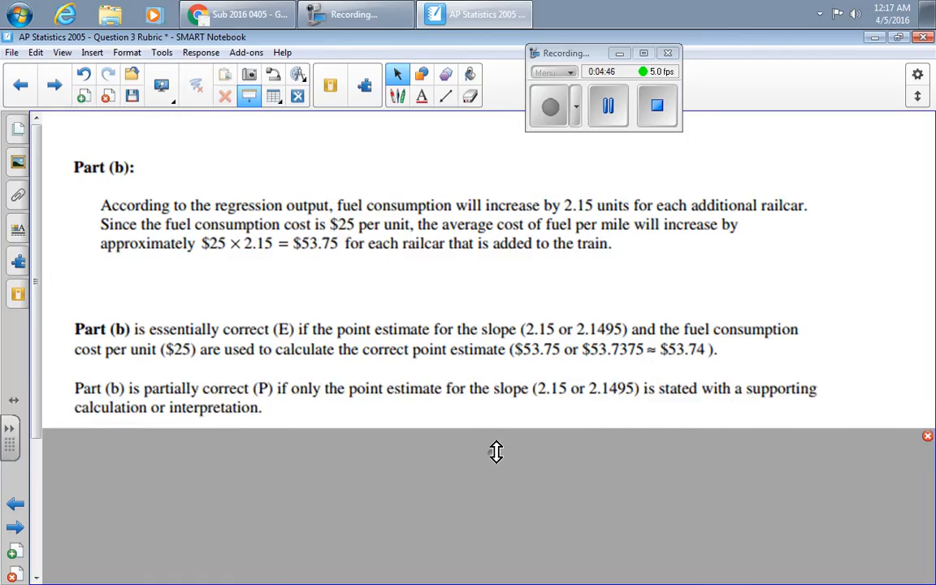
{"action": "mouse_move", "coordinate": [557, 382]}
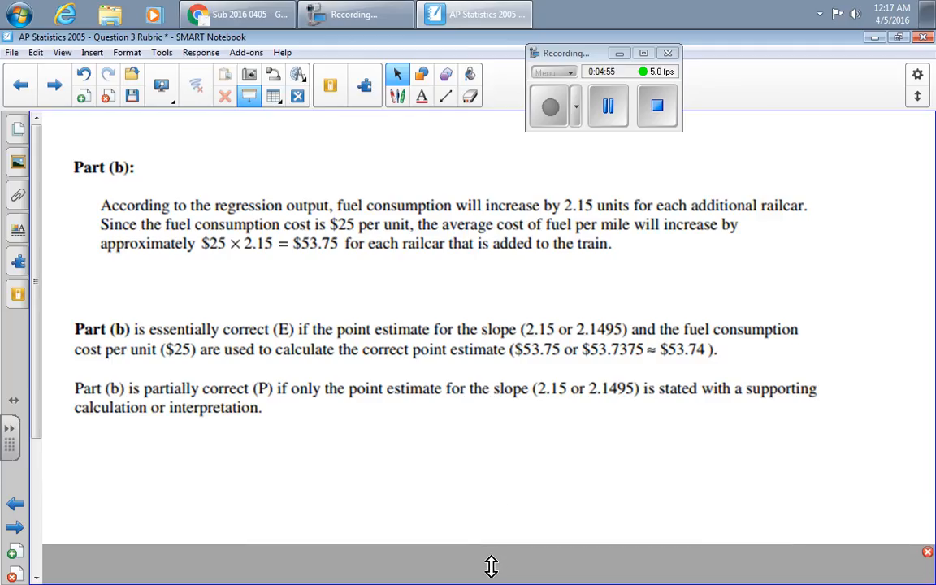
{"action": "mouse_move", "coordinate": [268, 437]}
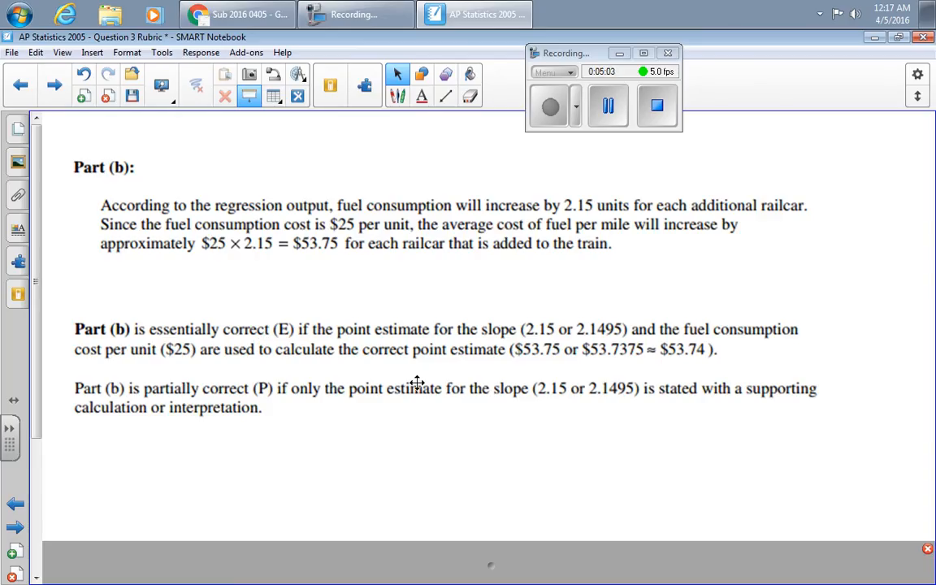
{"action": "mouse_move", "coordinate": [573, 399]}
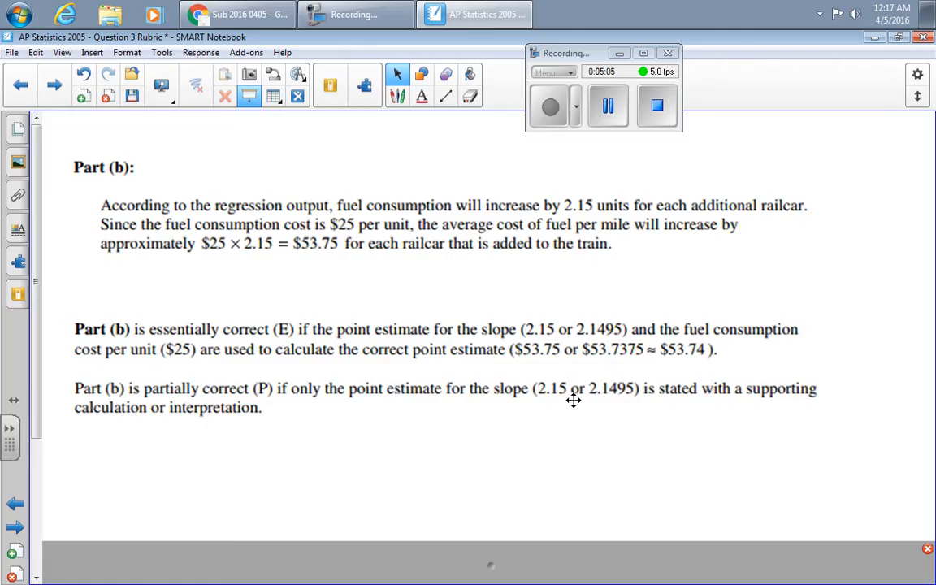
{"action": "mouse_move", "coordinate": [153, 413]}
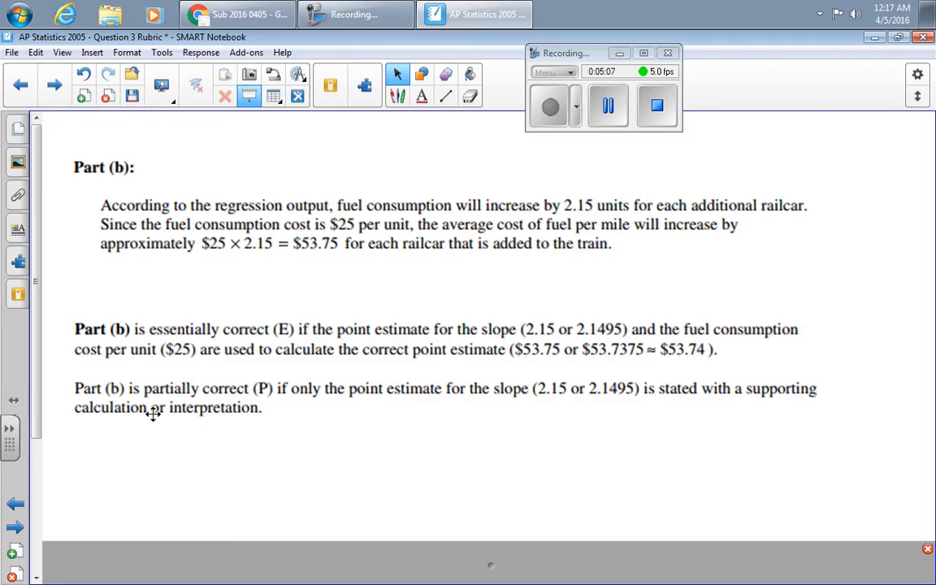
{"action": "mouse_move", "coordinate": [54, 85]}
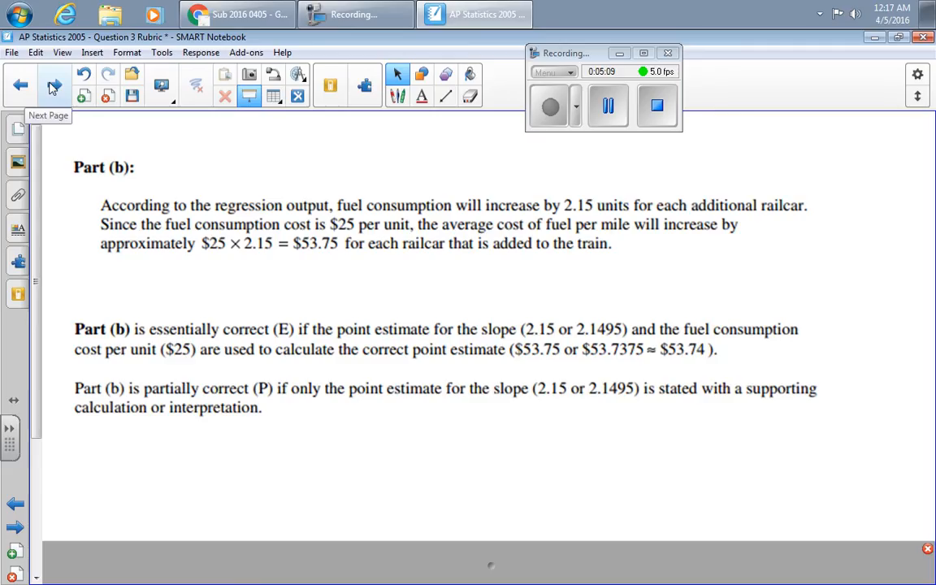
- Advance to the page with the railcar regression output and questions (a)–(d)
{"action": "left_click", "coordinate": [20, 84]}
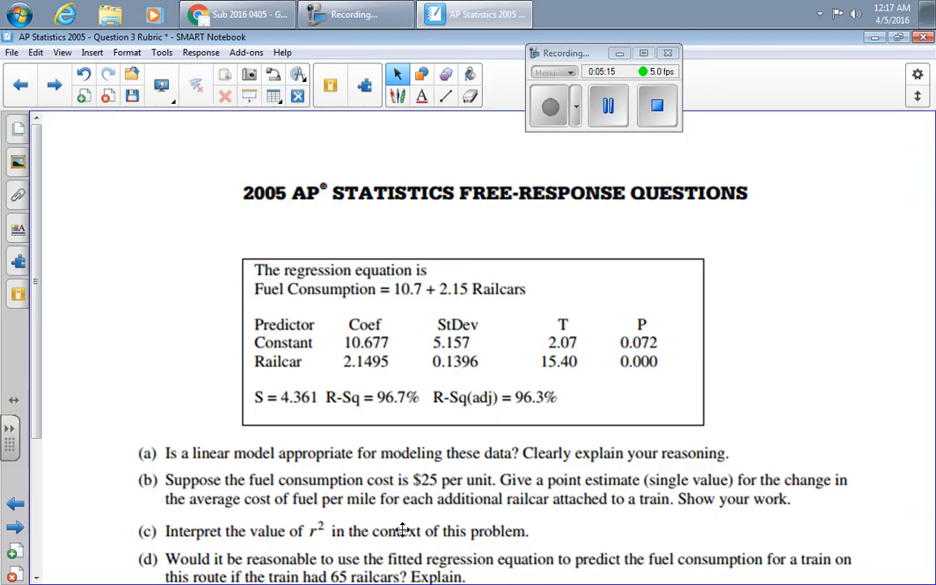
{"action": "mouse_move", "coordinate": [309, 544]}
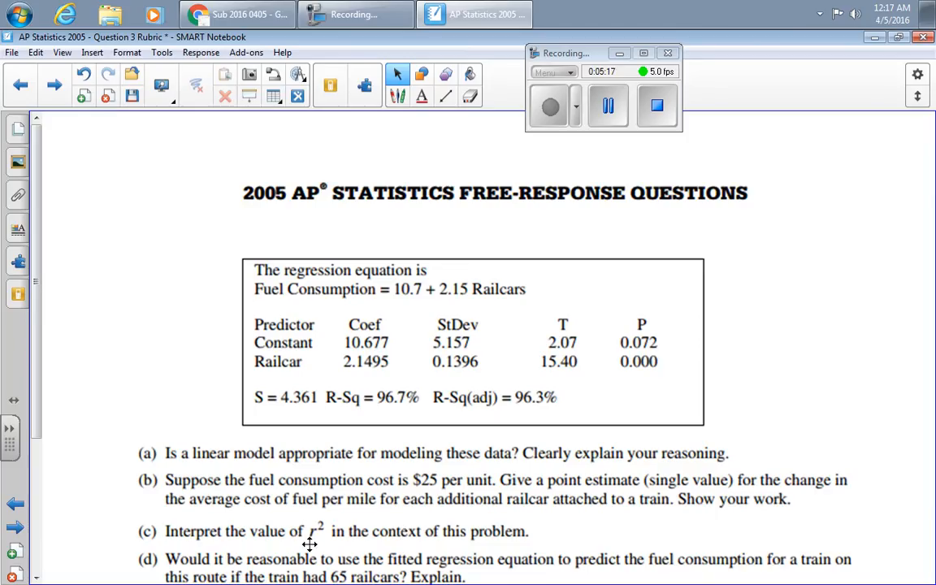
{"action": "mouse_move", "coordinate": [333, 384]}
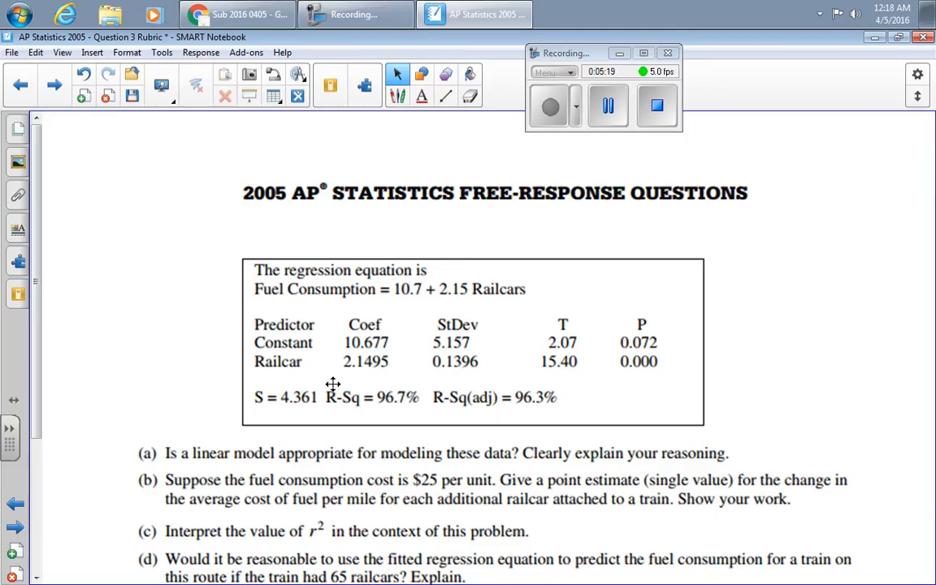
{"action": "mouse_move", "coordinate": [429, 422]}
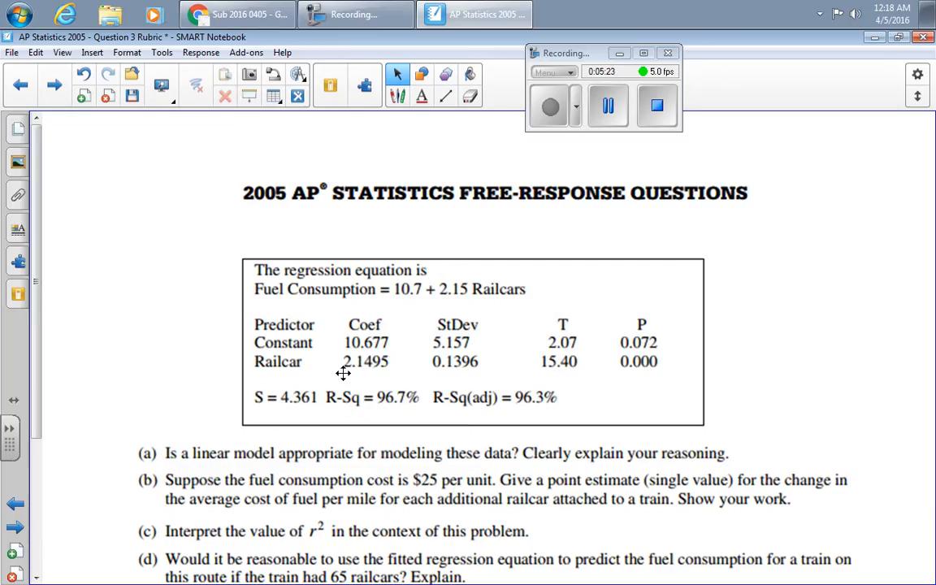
{"action": "mouse_move", "coordinate": [423, 410]}
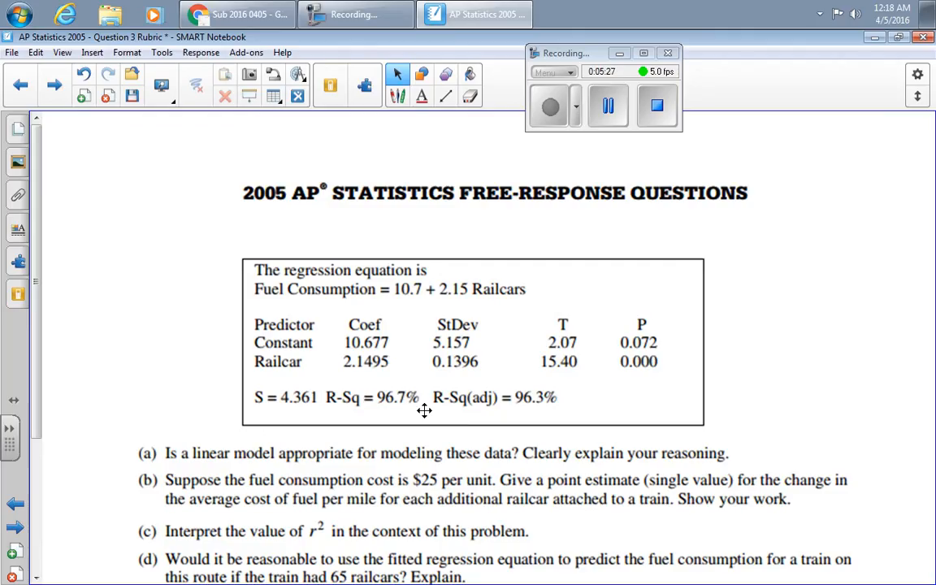
{"action": "mouse_move", "coordinate": [320, 304]}
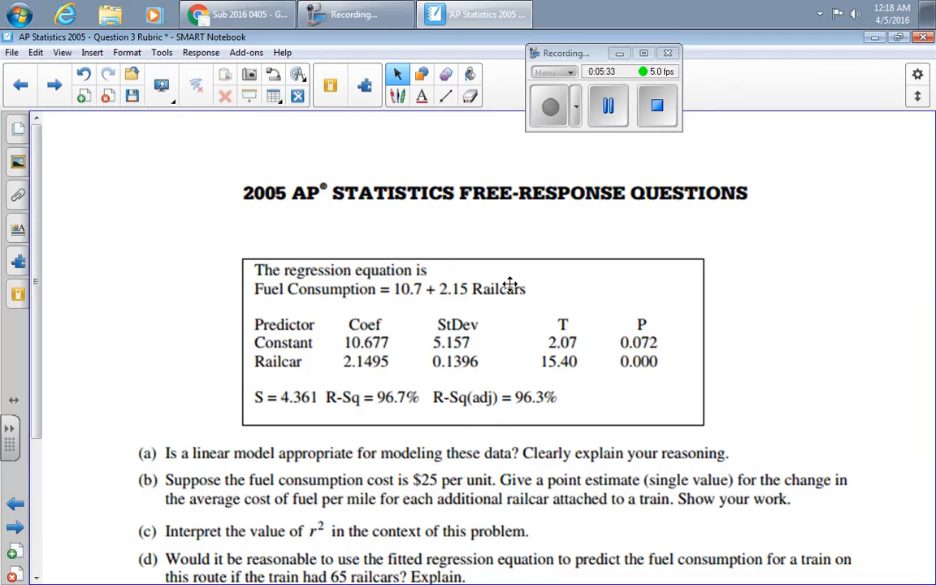
{"action": "mouse_move", "coordinate": [321, 293]}
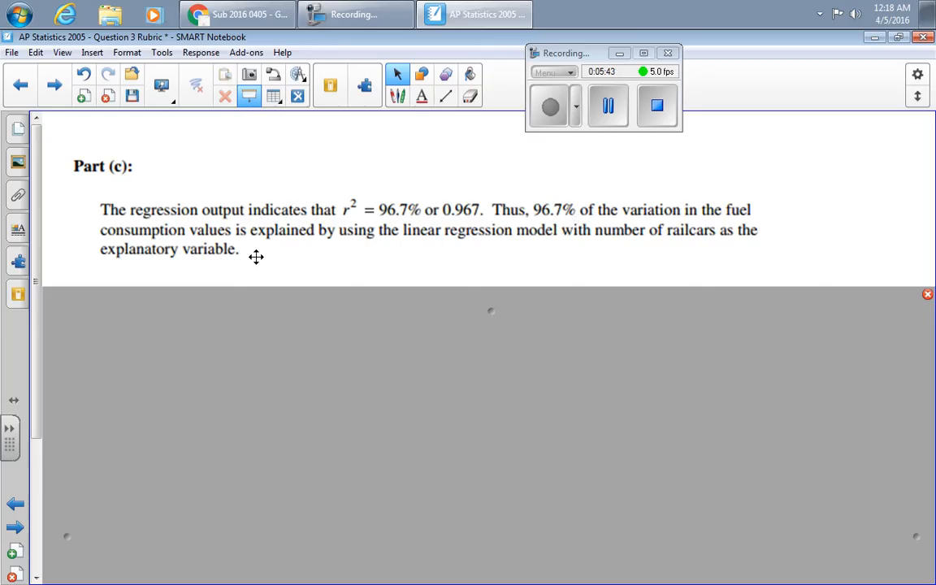
{"action": "mouse_move", "coordinate": [596, 240]}
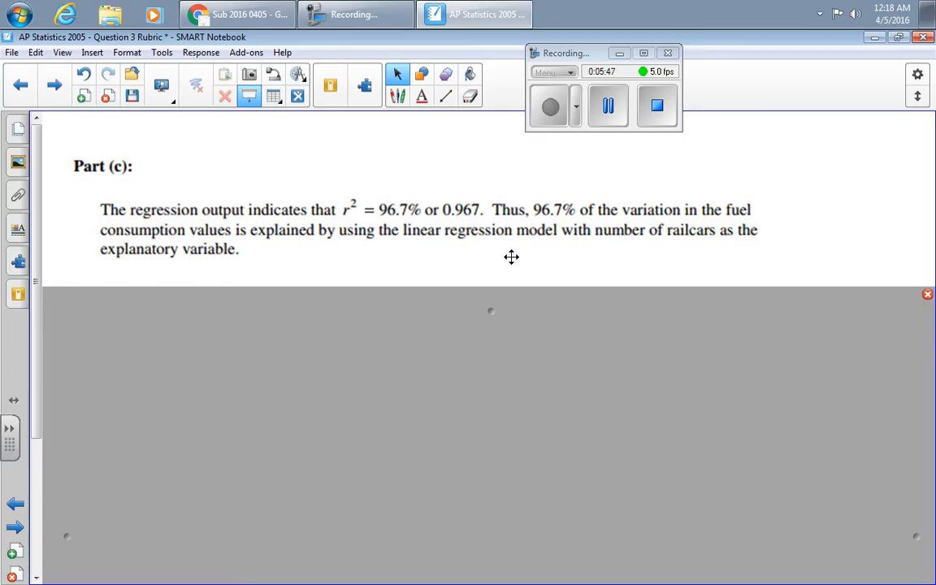
- Pull the screen shade down to reveal the Part (c) r² = 96.7% criteria
{"action": "left_click_drag", "start_coordinate": [490, 294], "coordinate": [503, 414]}
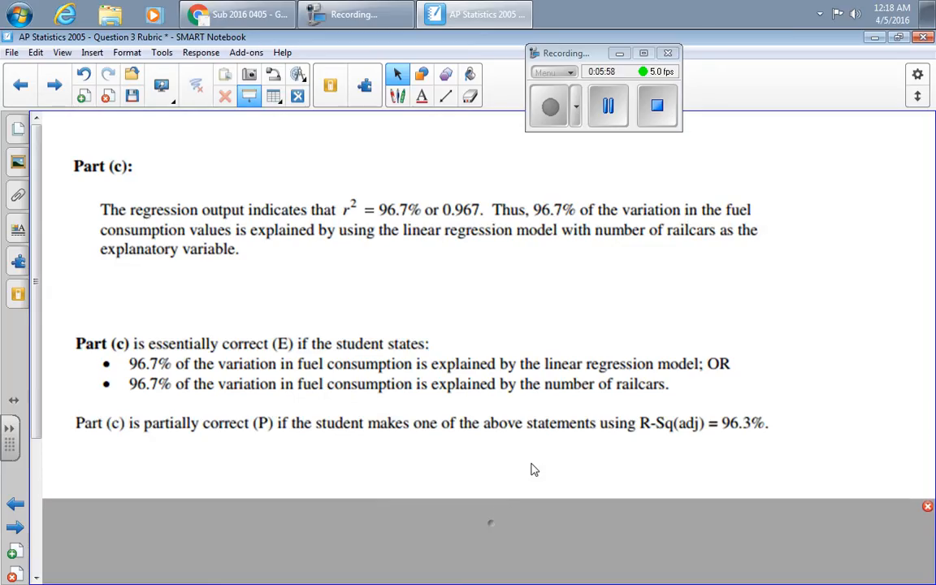
{"action": "mouse_move", "coordinate": [179, 370]}
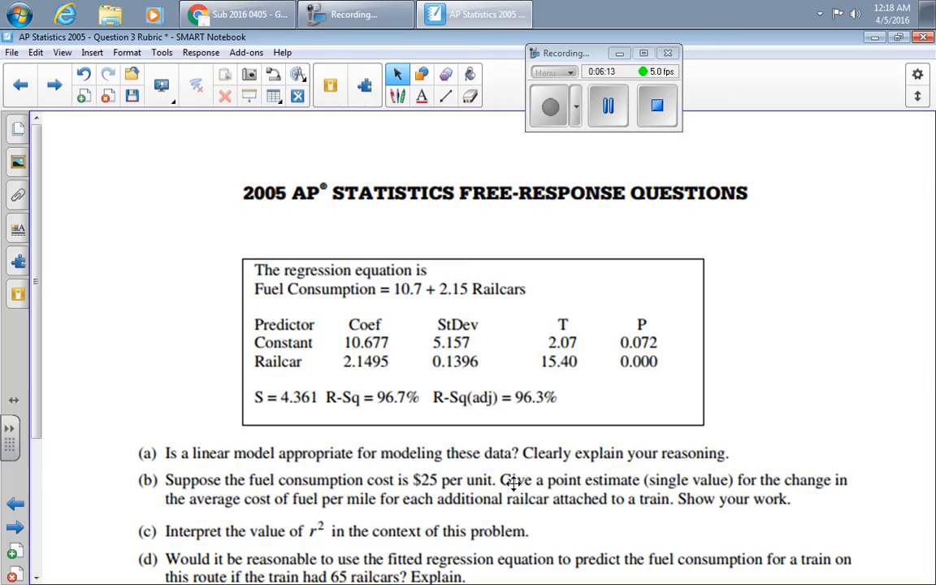
{"action": "mouse_move", "coordinate": [626, 543]}
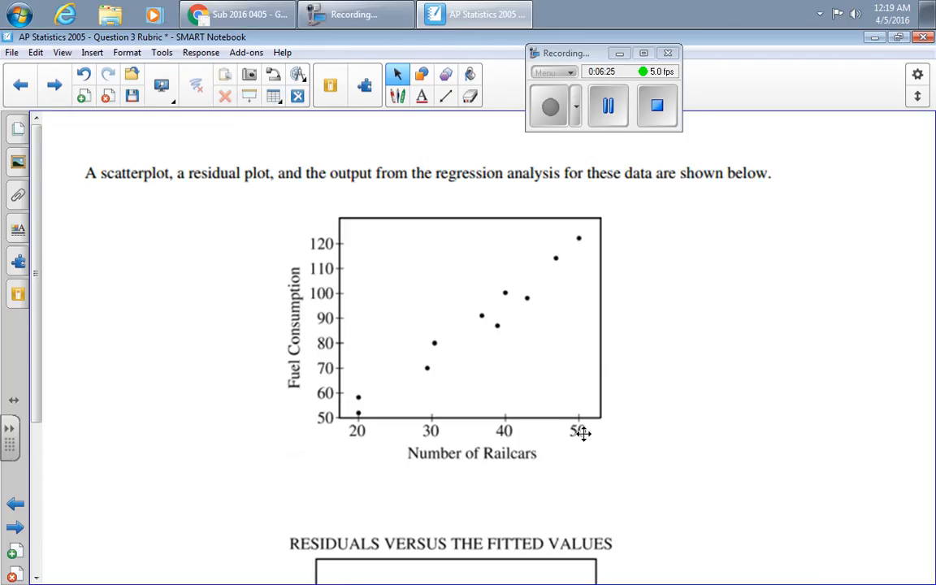
{"action": "mouse_move", "coordinate": [656, 424]}
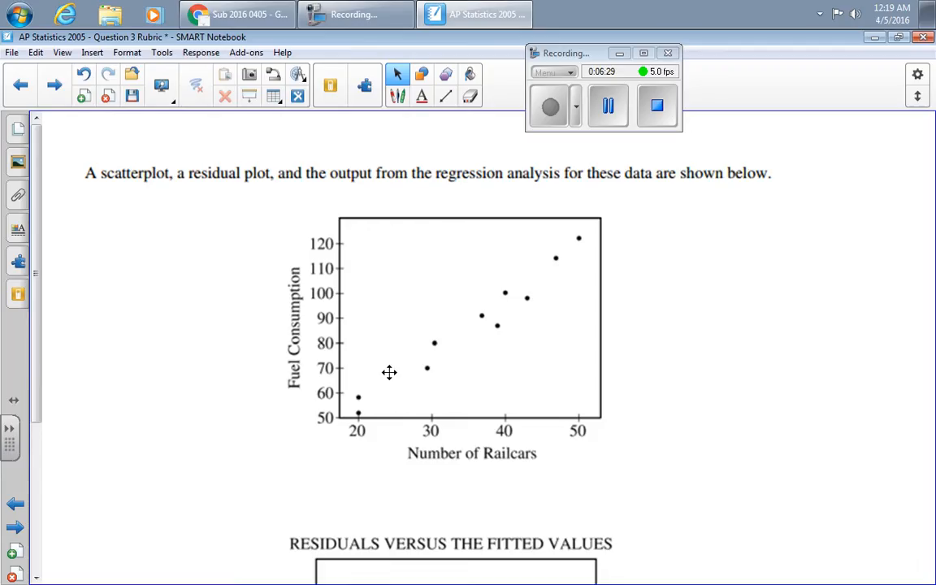
{"action": "mouse_move", "coordinate": [548, 274]}
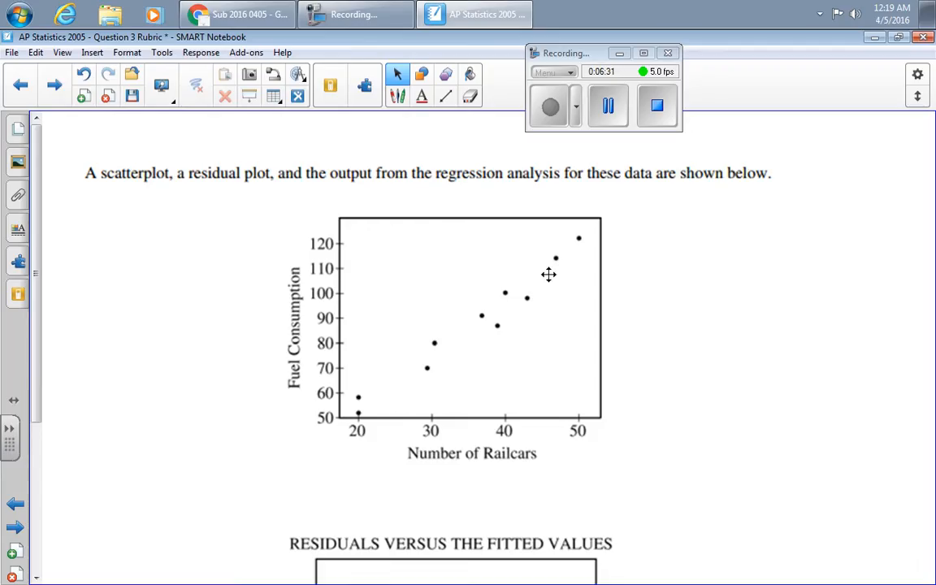
{"action": "mouse_move", "coordinate": [442, 374]}
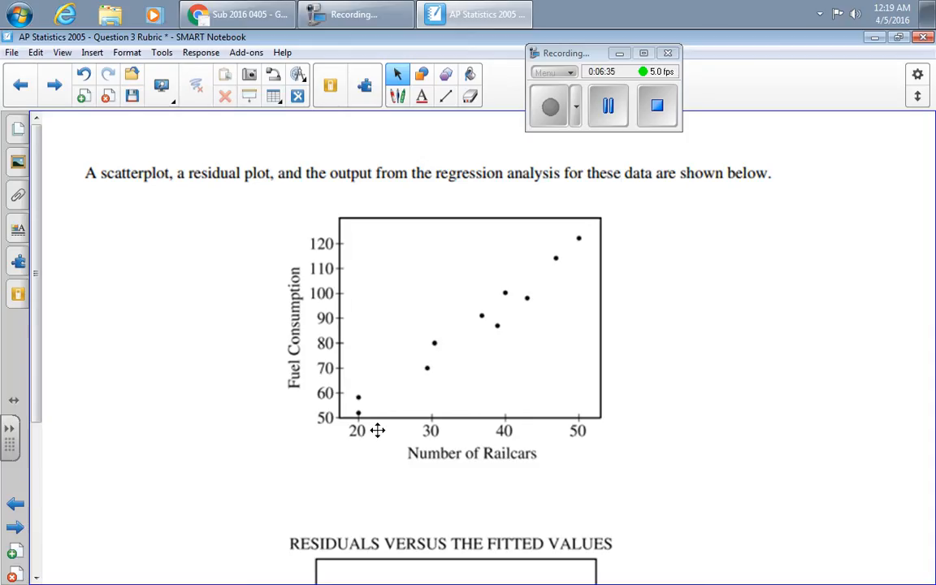
{"action": "mouse_move", "coordinate": [357, 403]}
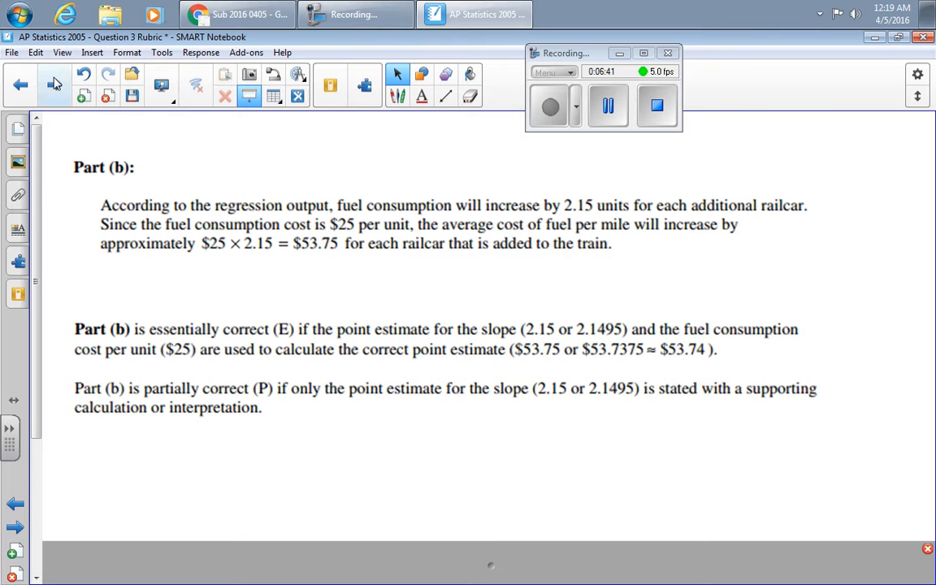
- Advance to the Part (d) extrapolation solution page
{"action": "left_click", "coordinate": [53, 84]}
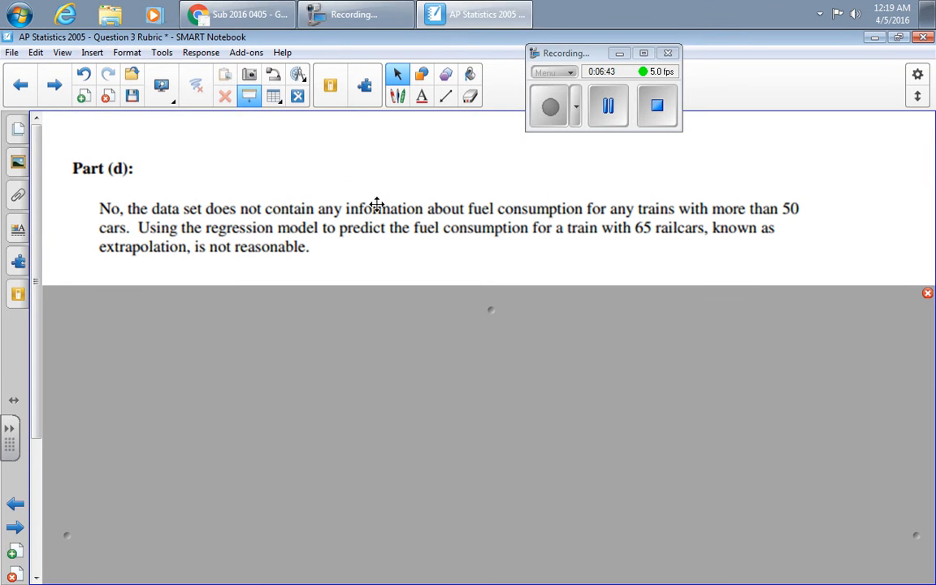
{"action": "mouse_move", "coordinate": [478, 133]}
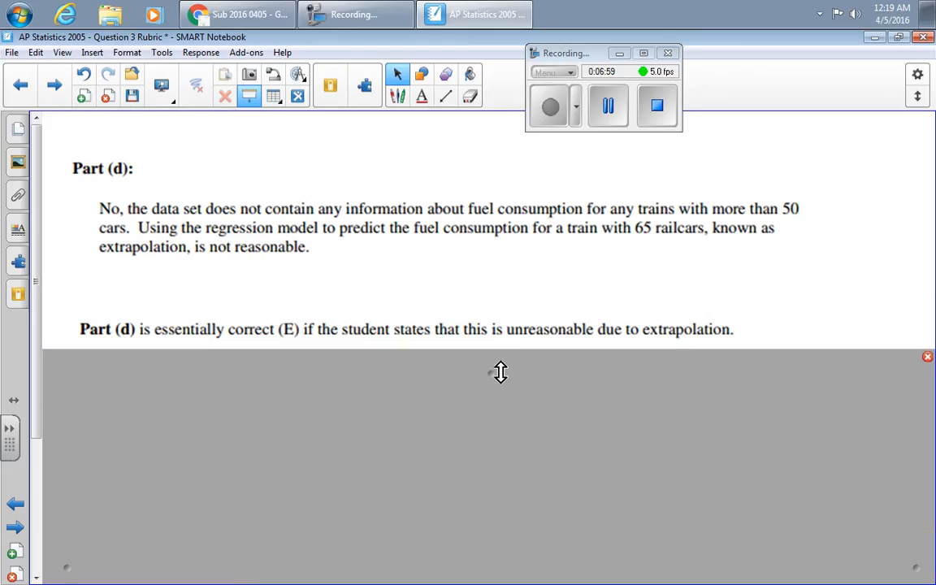
{"action": "mouse_move", "coordinate": [569, 228]}
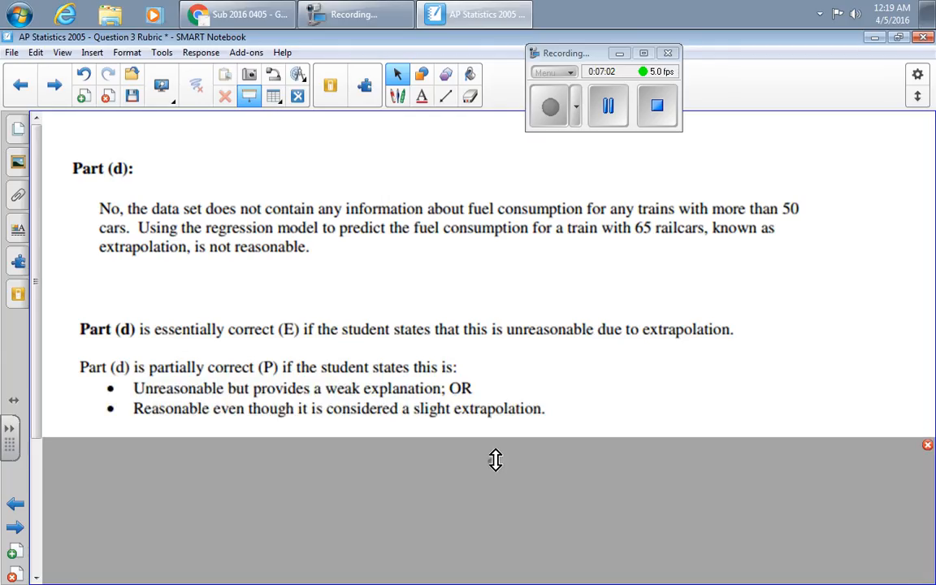
{"action": "mouse_move", "coordinate": [234, 401]}
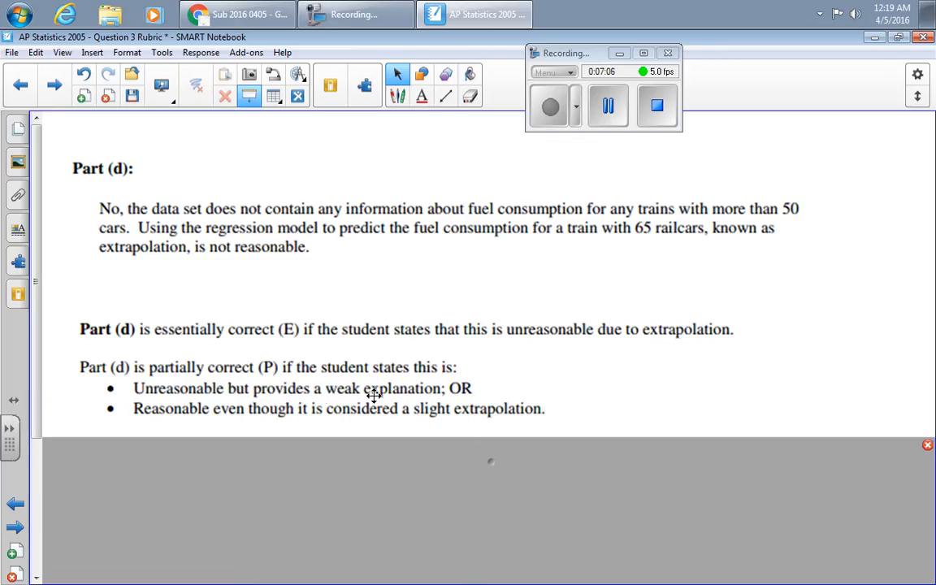
{"action": "mouse_move", "coordinate": [182, 407]}
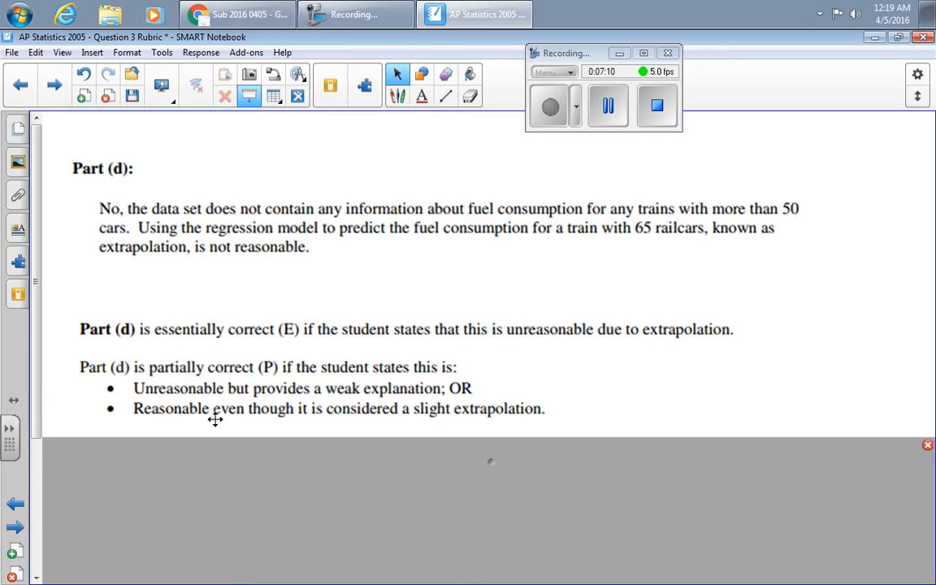
{"action": "mouse_move", "coordinate": [276, 427]}
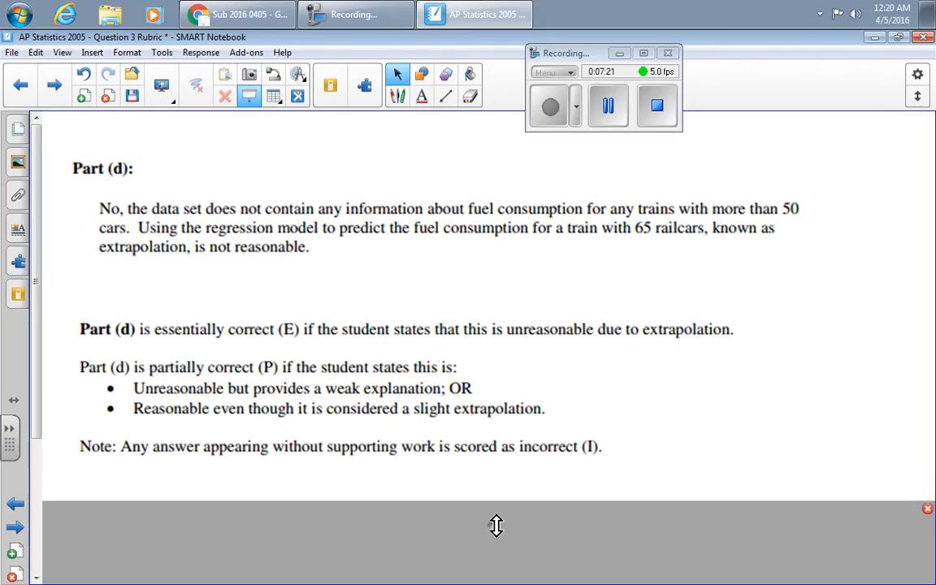
{"action": "mouse_move", "coordinate": [454, 512]}
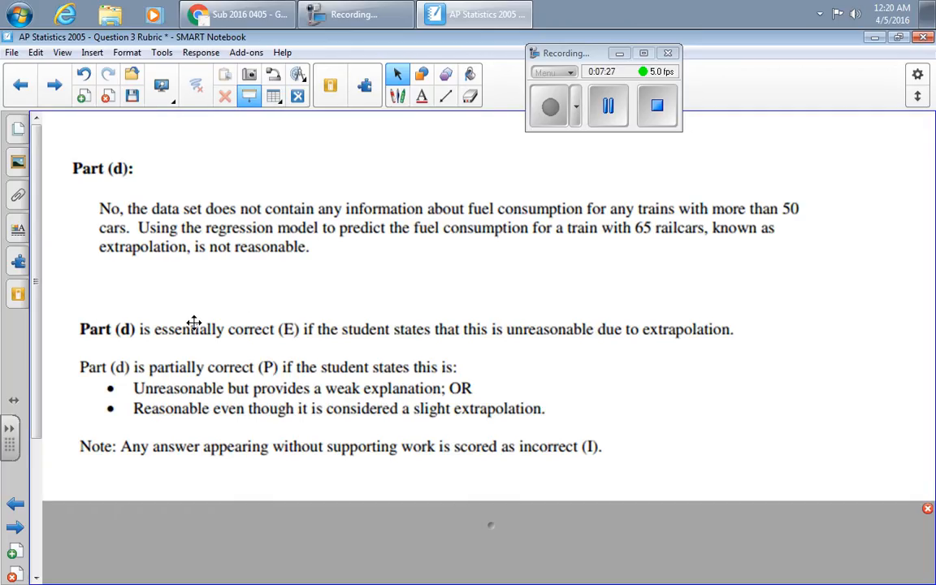
{"action": "mouse_move", "coordinate": [299, 331]}
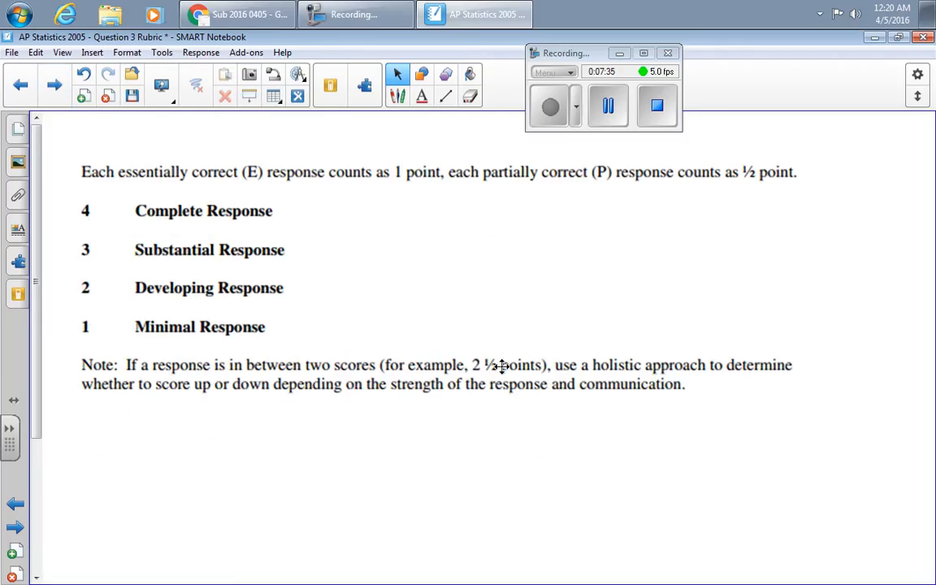
{"action": "mouse_move", "coordinate": [557, 364]}
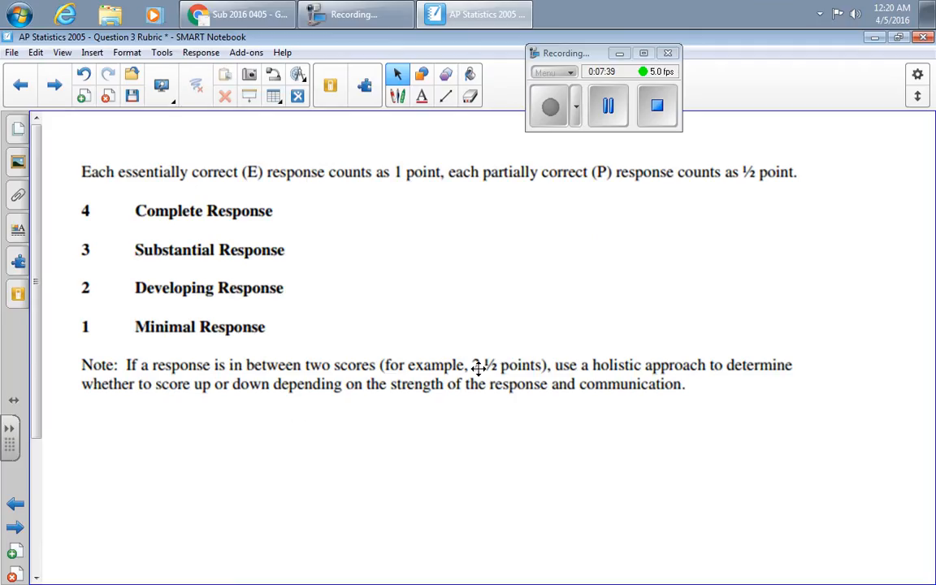
{"action": "mouse_move", "coordinate": [544, 398]}
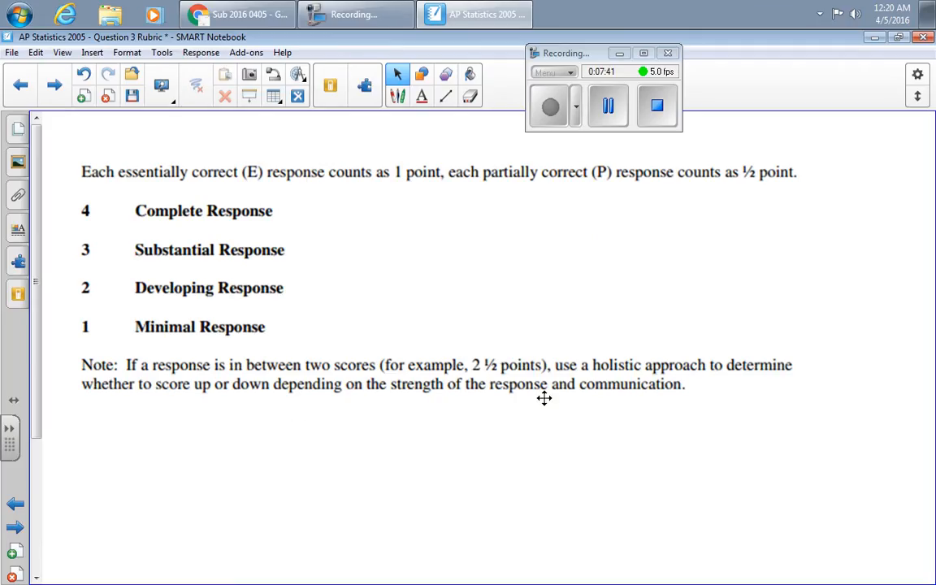
{"action": "mouse_move", "coordinate": [620, 393]}
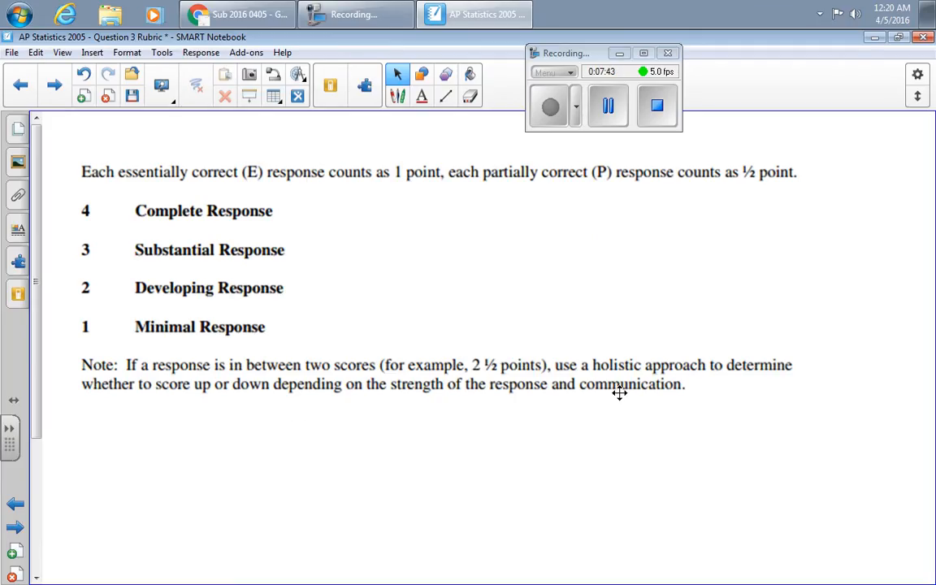
{"action": "mouse_move", "coordinate": [373, 353]}
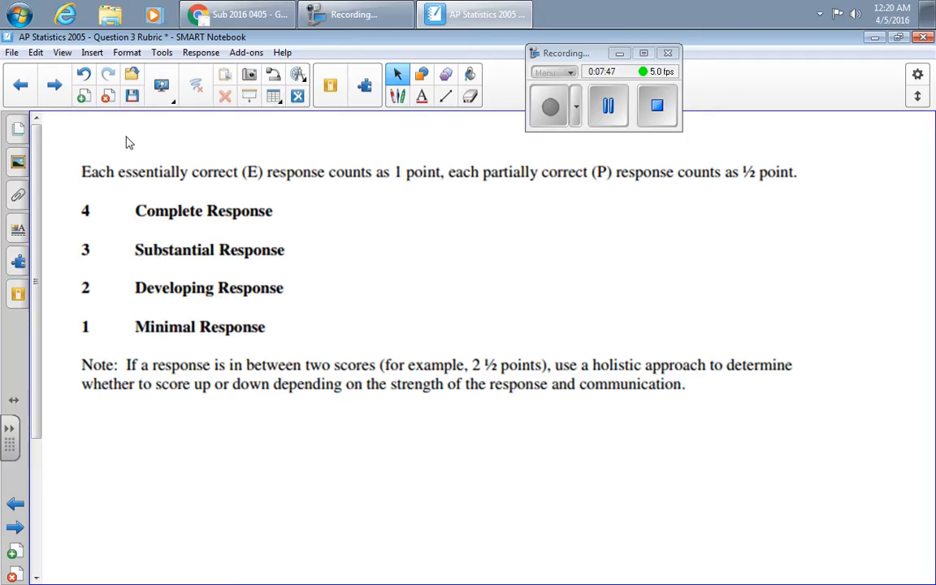
{"action": "mouse_move", "coordinate": [412, 230]}
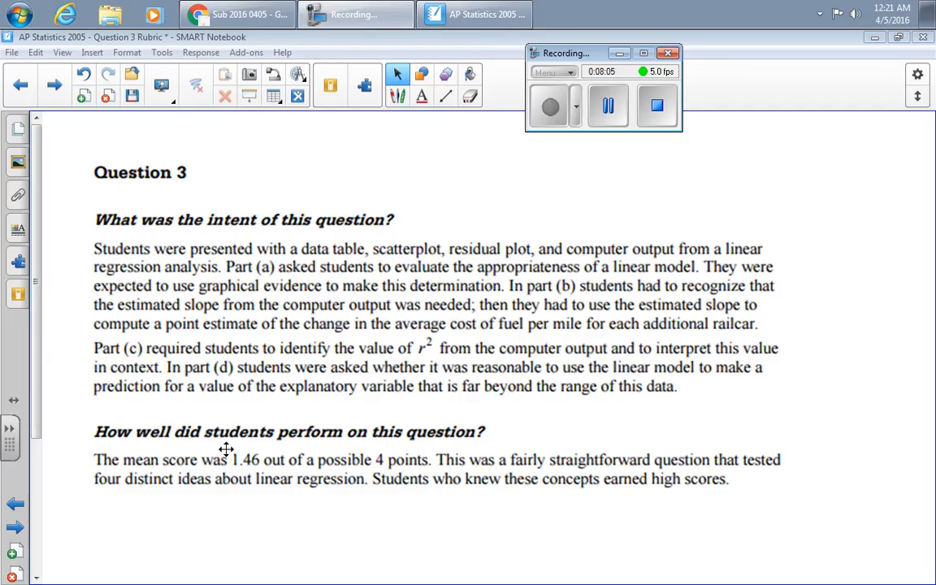
{"action": "mouse_move", "coordinate": [242, 433]}
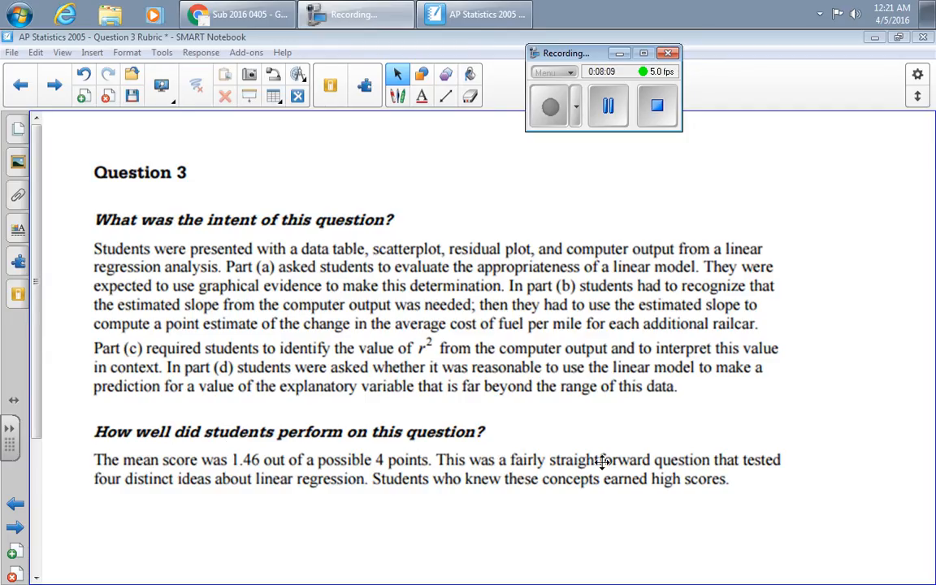
{"action": "mouse_move", "coordinate": [421, 484]}
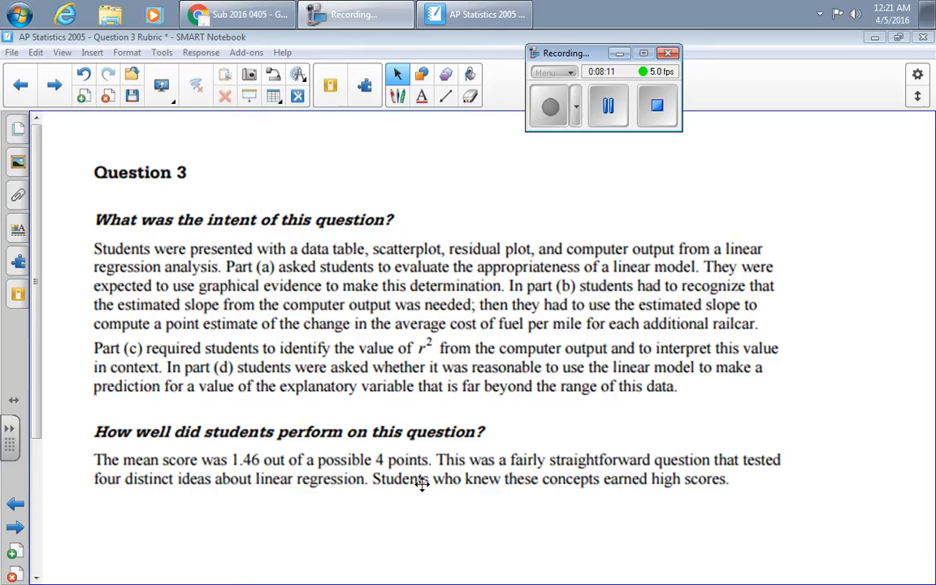
{"action": "mouse_move", "coordinate": [398, 348]}
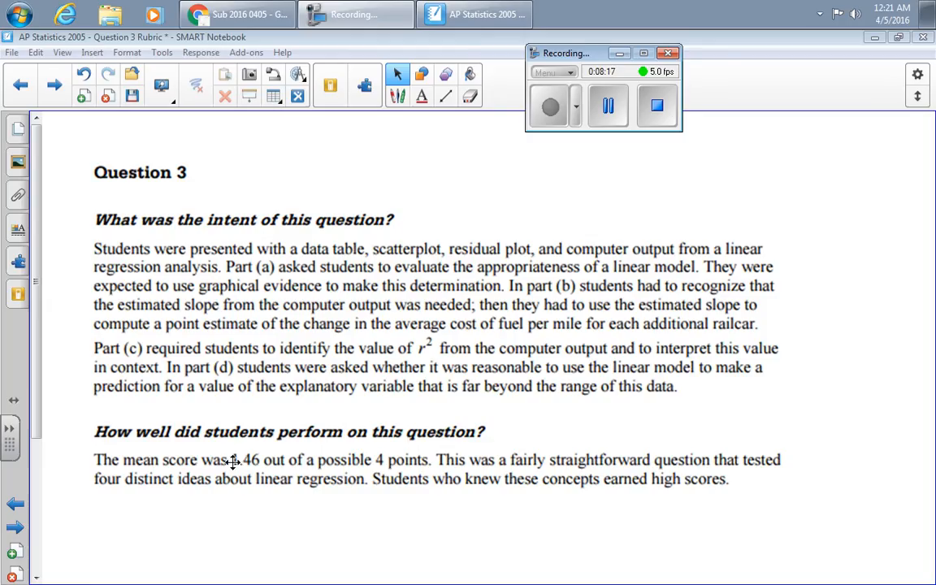
{"action": "mouse_move", "coordinate": [54, 85]}
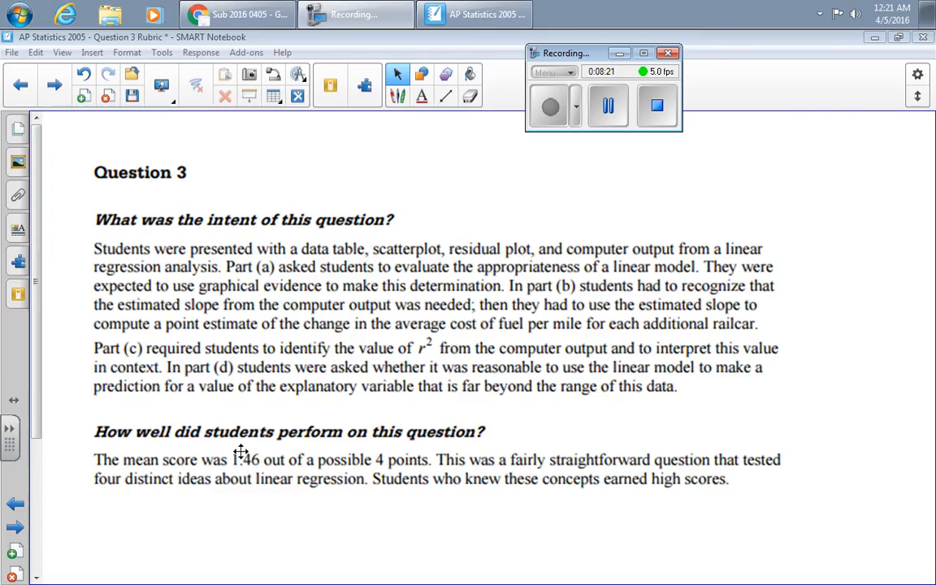
{"action": "mouse_move", "coordinate": [262, 441]}
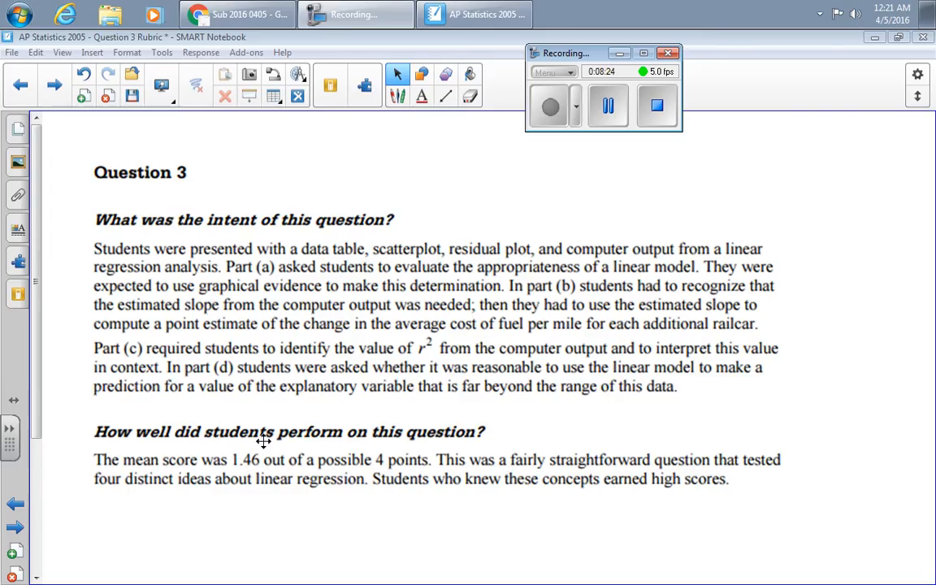
- Advance to the Part (a) common student errors or omissions page
{"action": "left_click", "coordinate": [55, 85]}
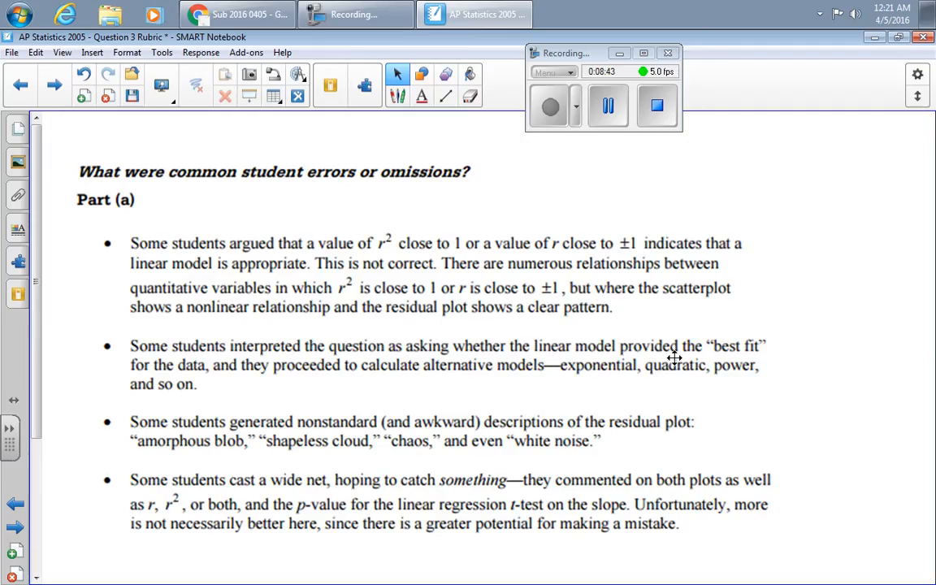
{"action": "mouse_move", "coordinate": [642, 366]}
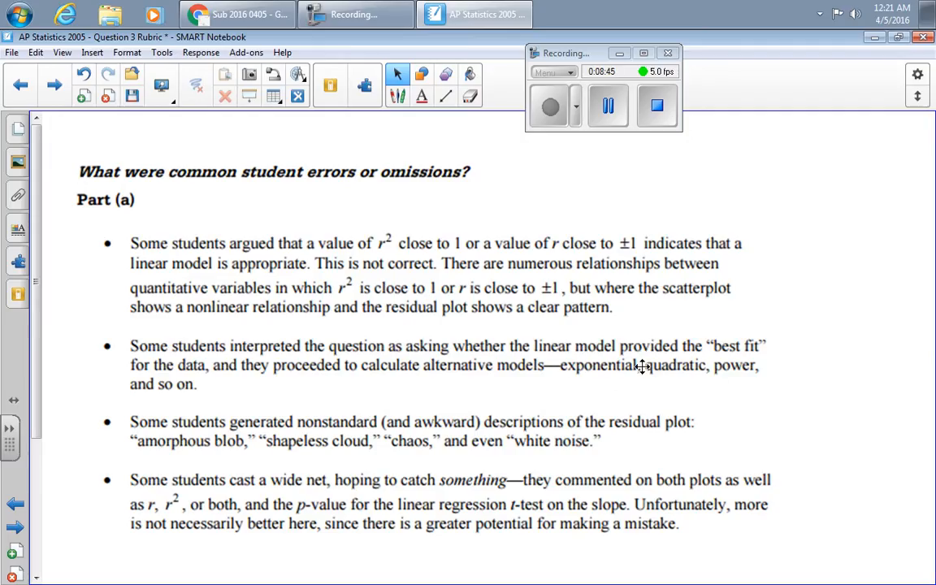
{"action": "mouse_move", "coordinate": [331, 378]}
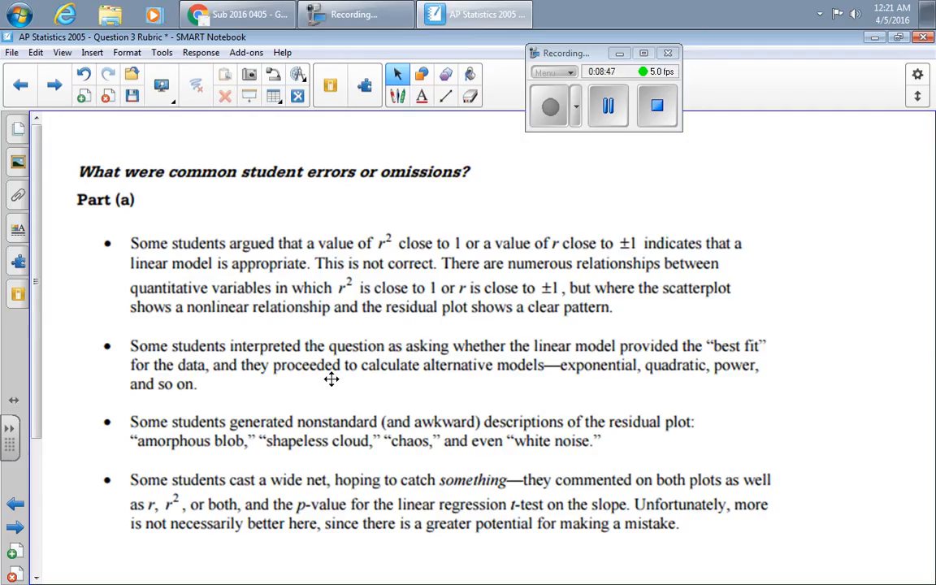
{"action": "mouse_move", "coordinate": [185, 422]}
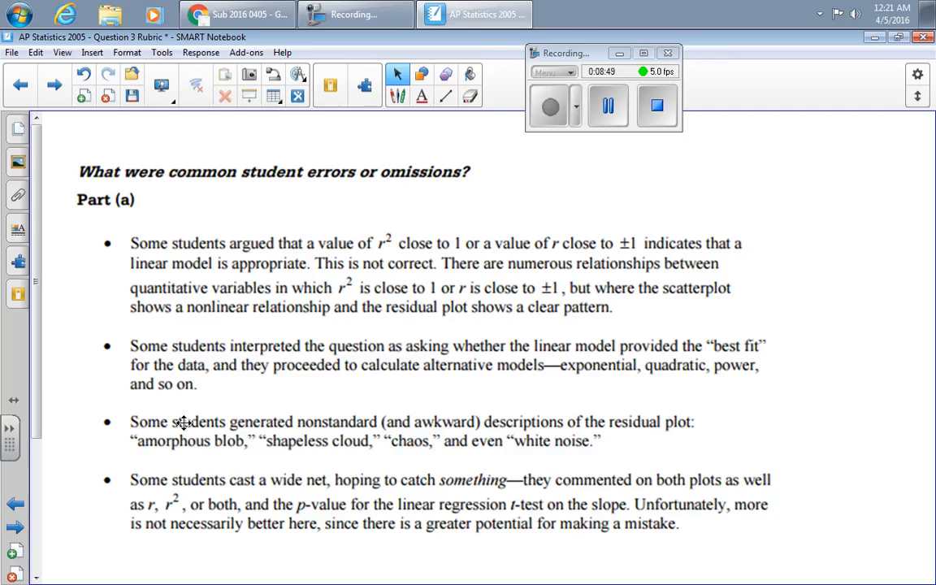
{"action": "mouse_move", "coordinate": [512, 428]}
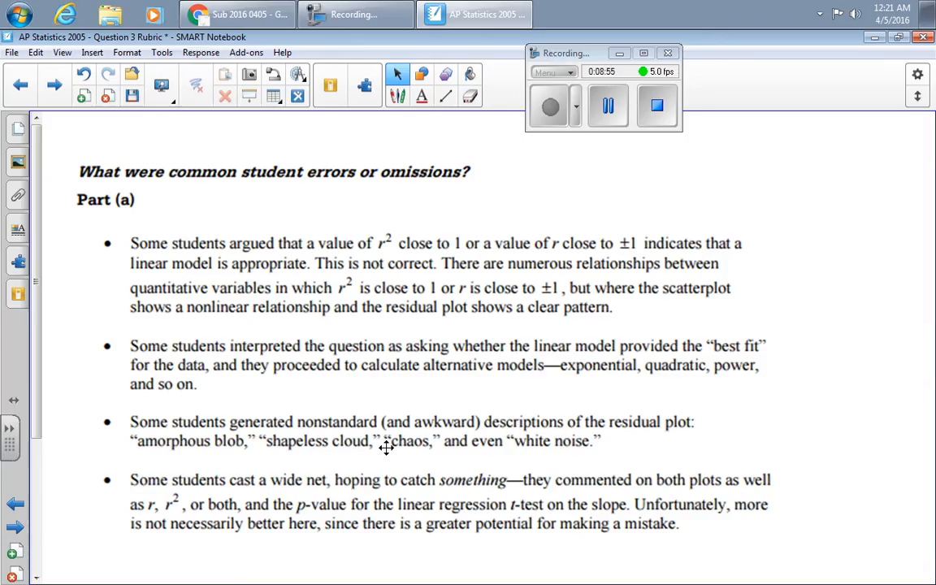
{"action": "mouse_move", "coordinate": [541, 449]}
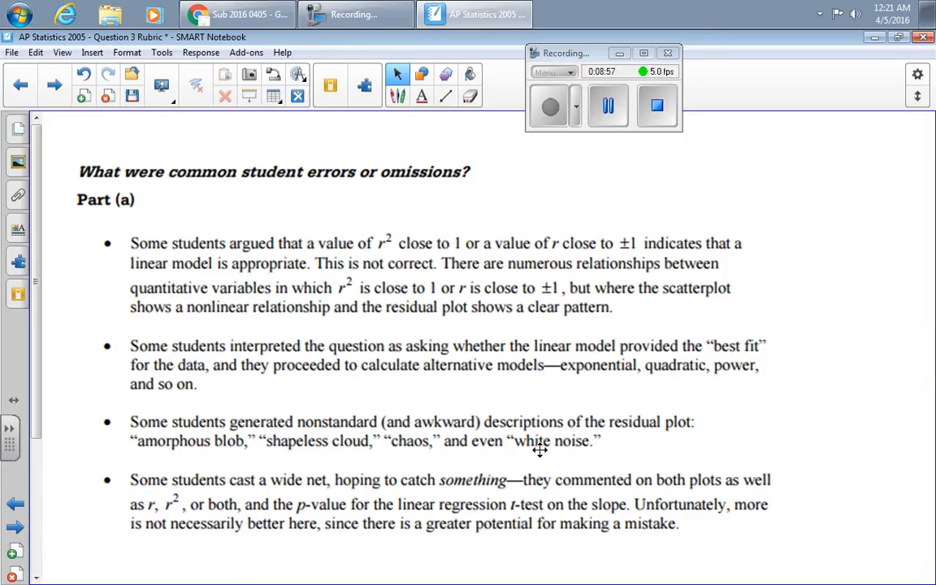
{"action": "mouse_move", "coordinate": [284, 335]}
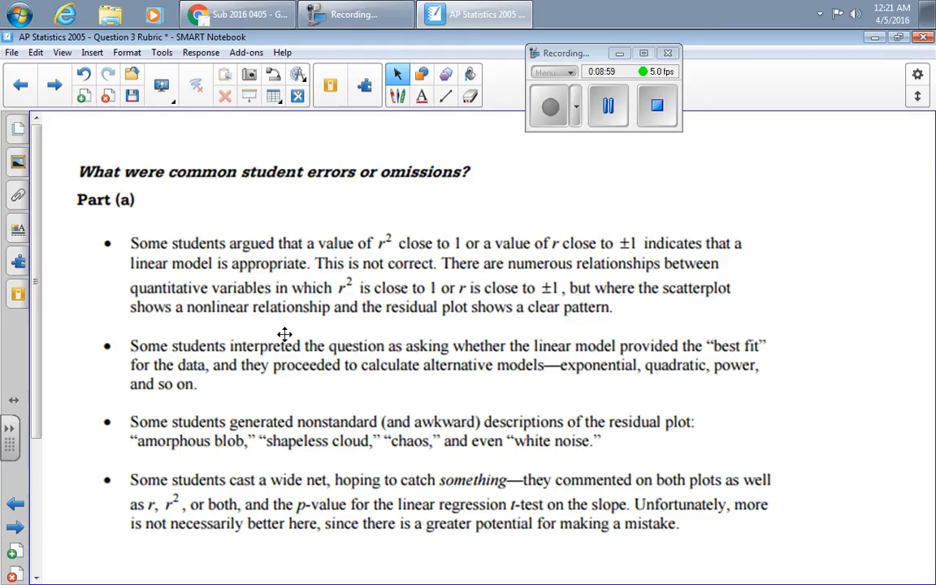
{"action": "mouse_move", "coordinate": [304, 314]}
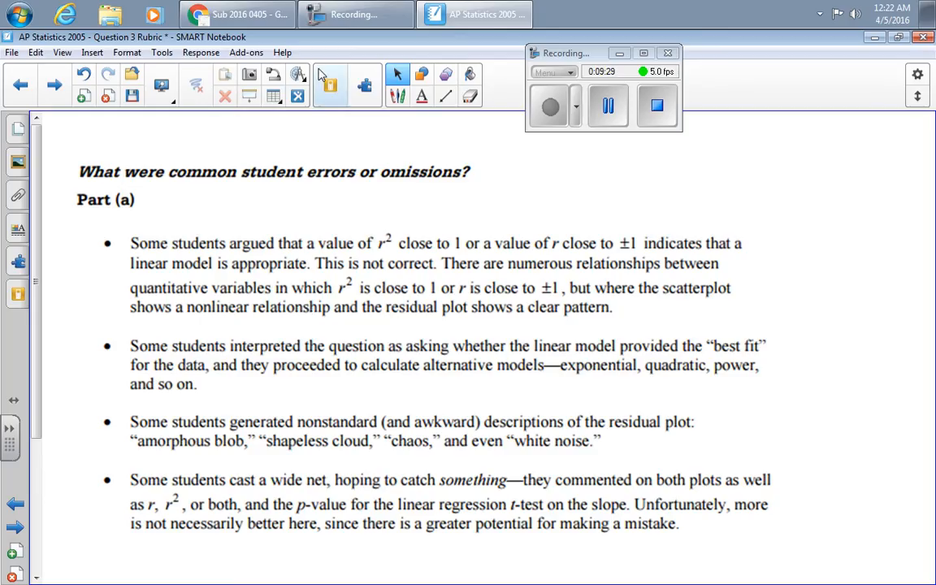
- Page through the Part (b) errors to the Part (c) errors slide
{"action": "left_click", "coordinate": [54, 84]}
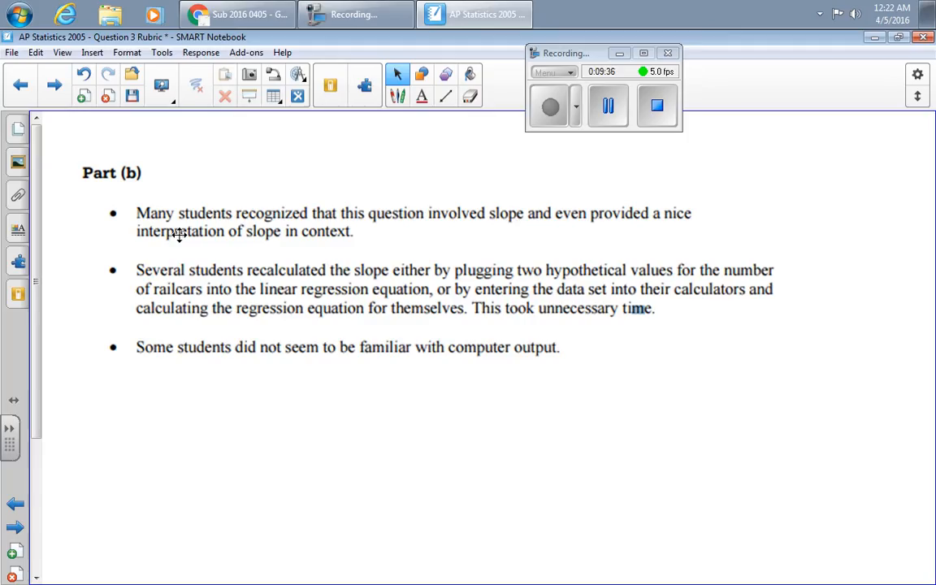
{"action": "mouse_move", "coordinate": [182, 234]}
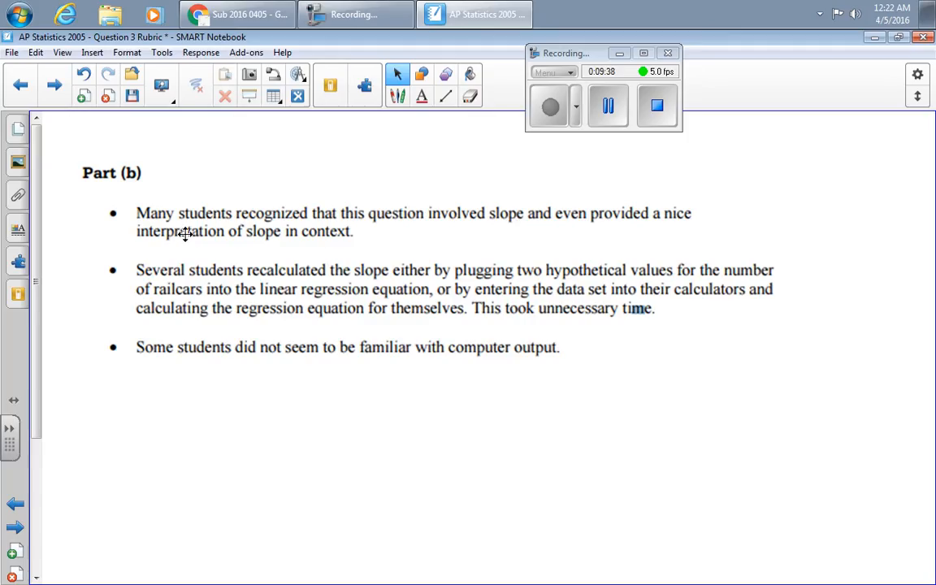
{"action": "mouse_move", "coordinate": [308, 262]}
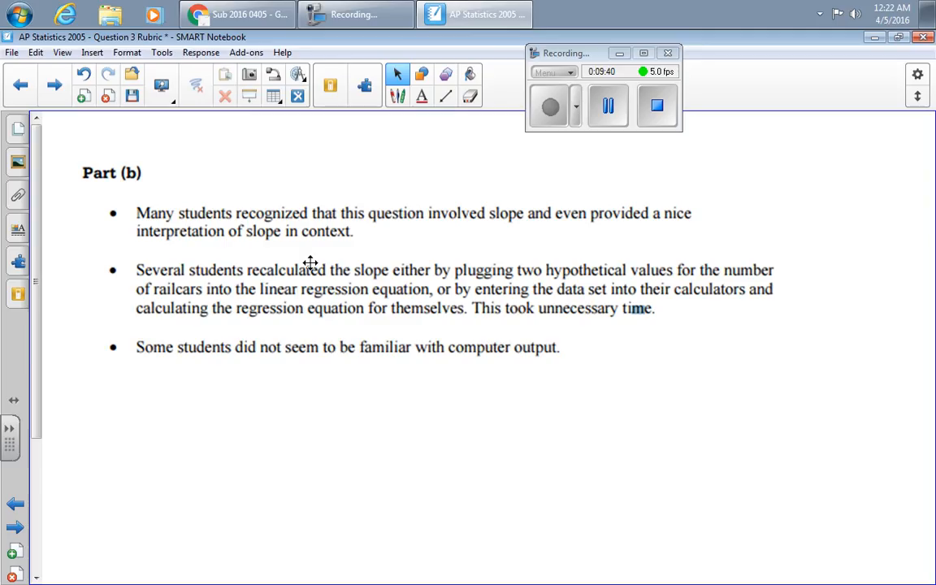
{"action": "mouse_move", "coordinate": [505, 266]}
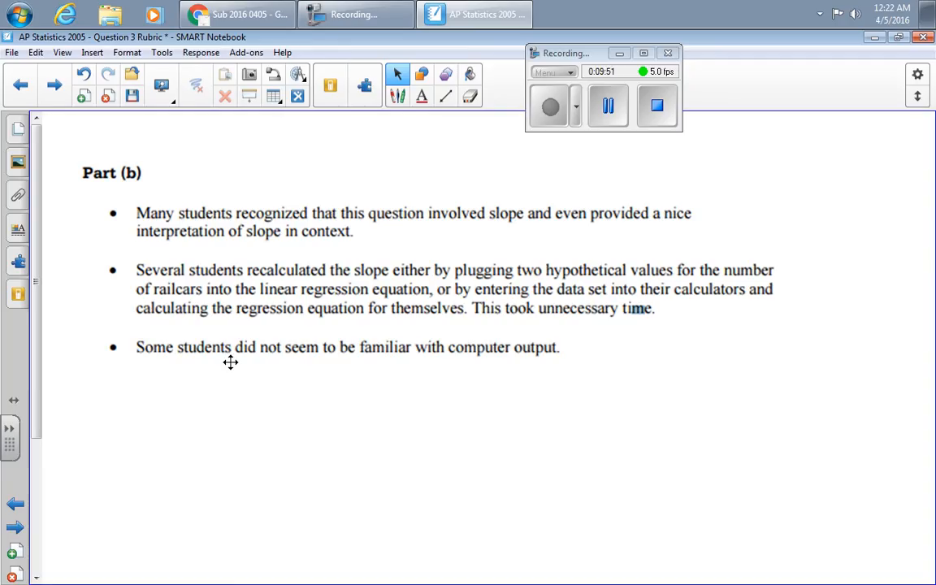
{"action": "mouse_move", "coordinate": [554, 351]}
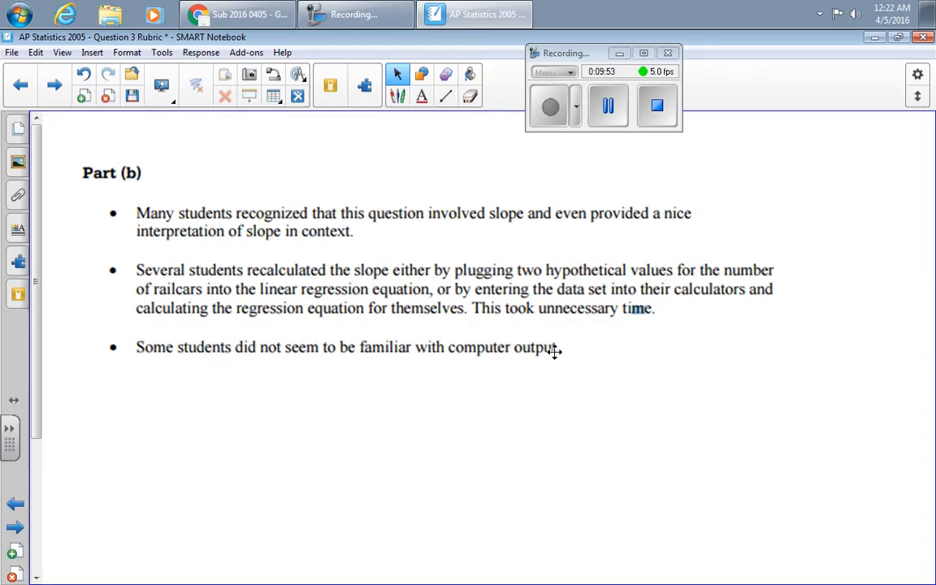
{"action": "left_click", "coordinate": [53, 86]}
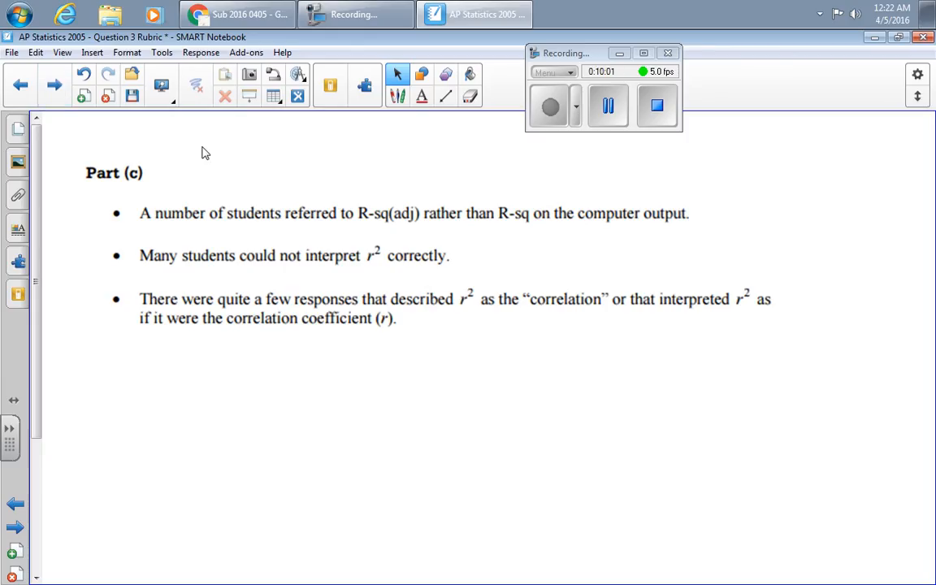
- Advance to the Part (d) common errors page on adding a point at x = 65
{"action": "left_click", "coordinate": [54, 85]}
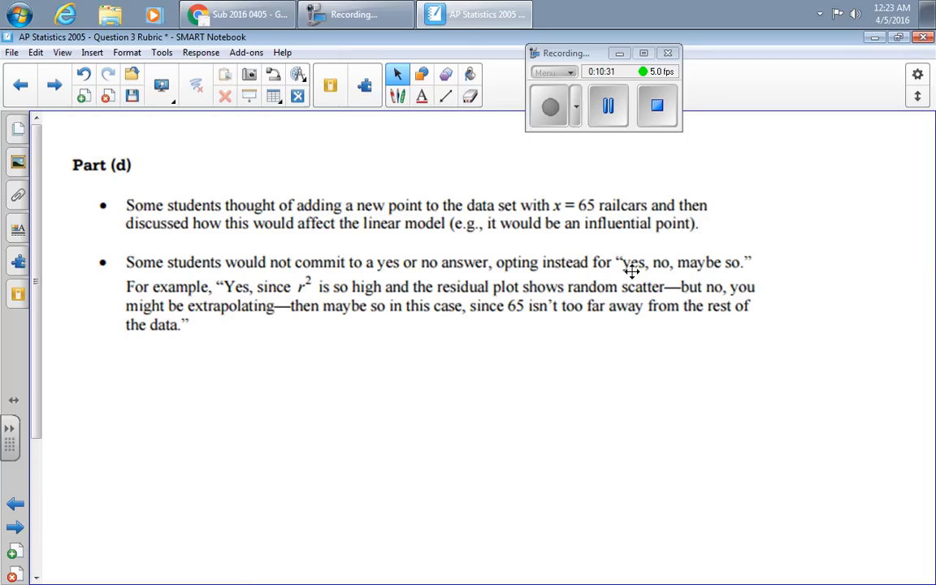
{"action": "left_click", "coordinate": [607, 105]}
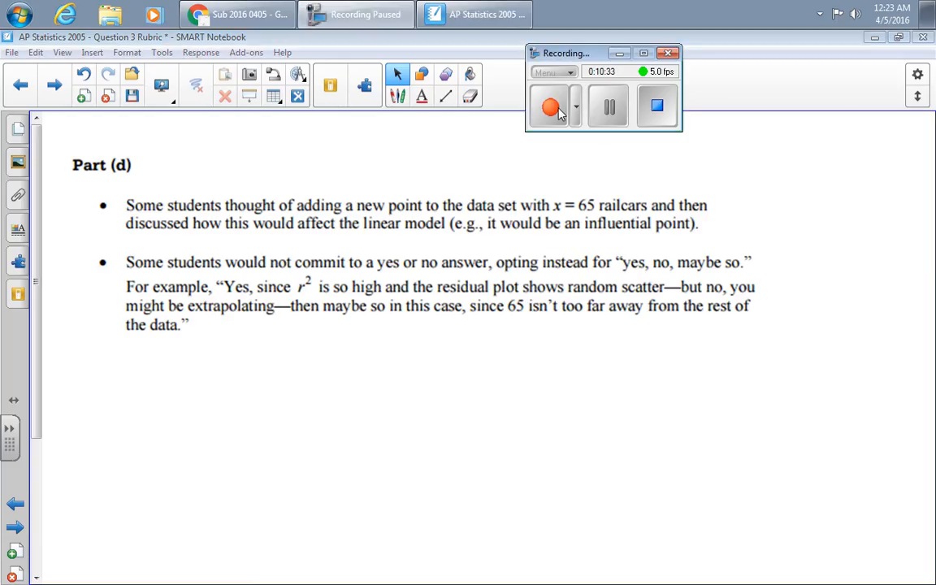
{"action": "left_click", "coordinate": [608, 105]}
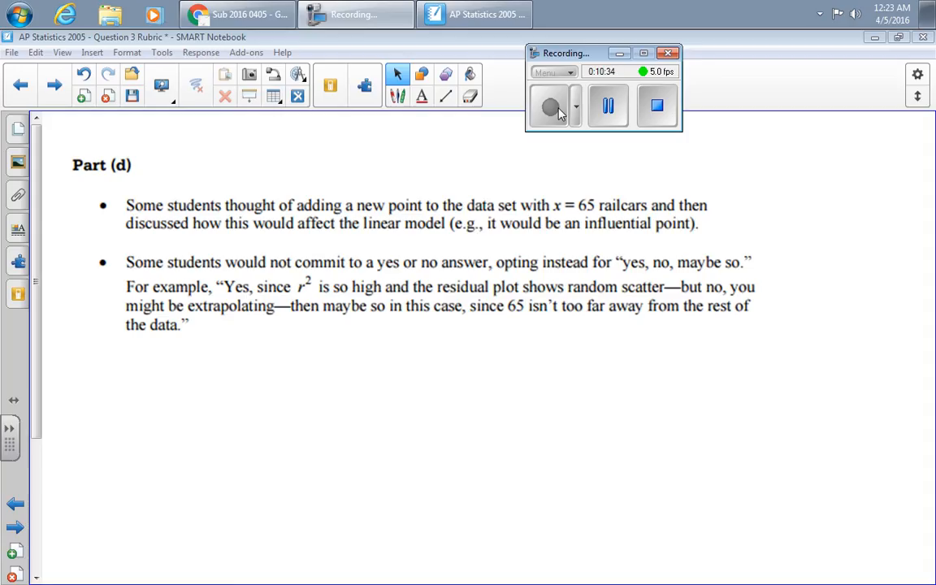